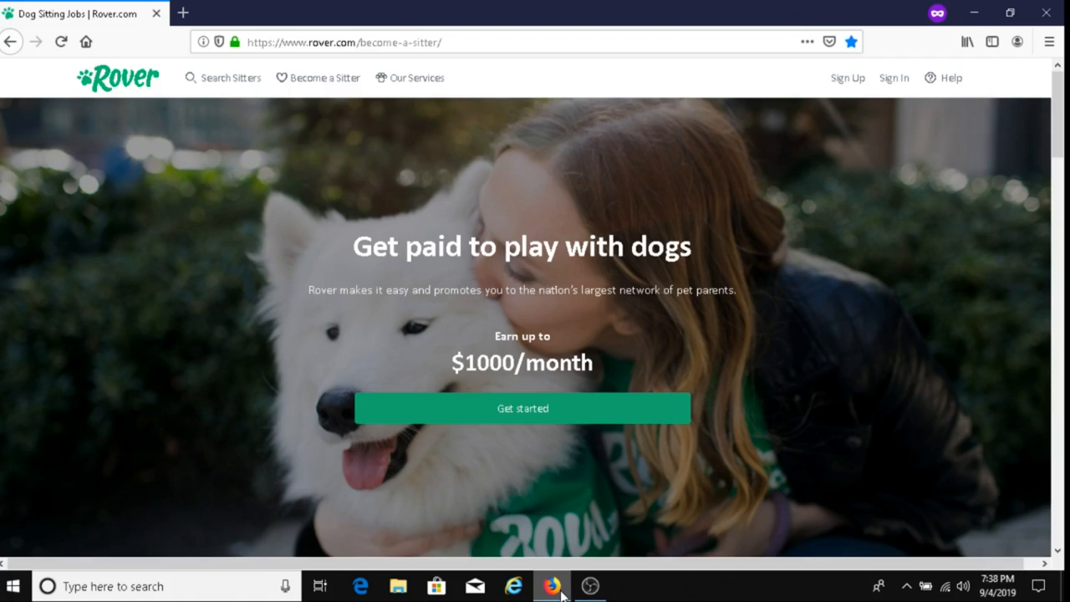
mouse_move(300, 322)
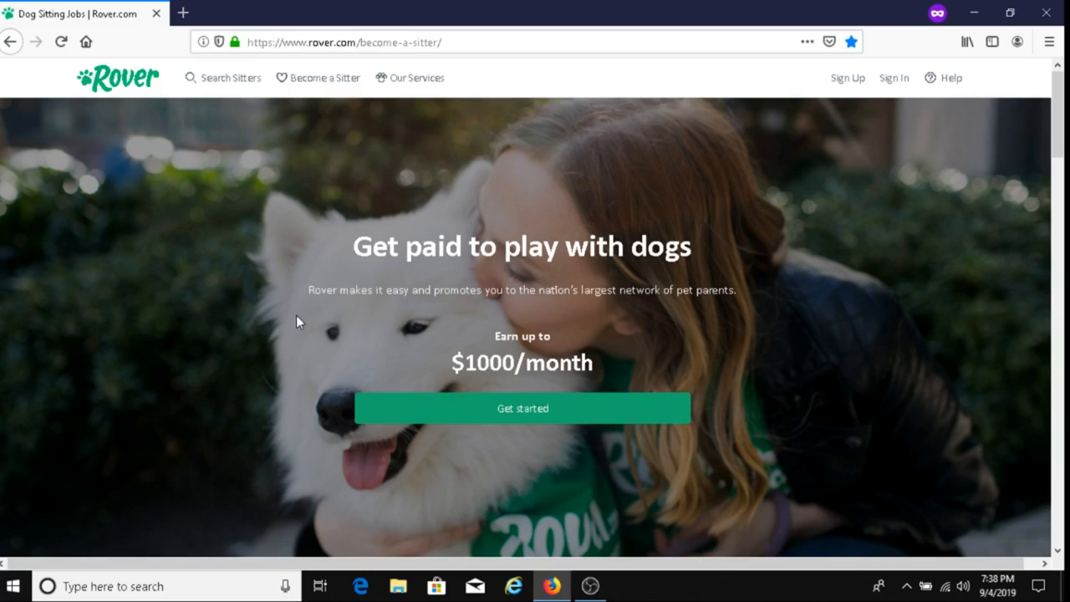
mouse_move(121, 99)
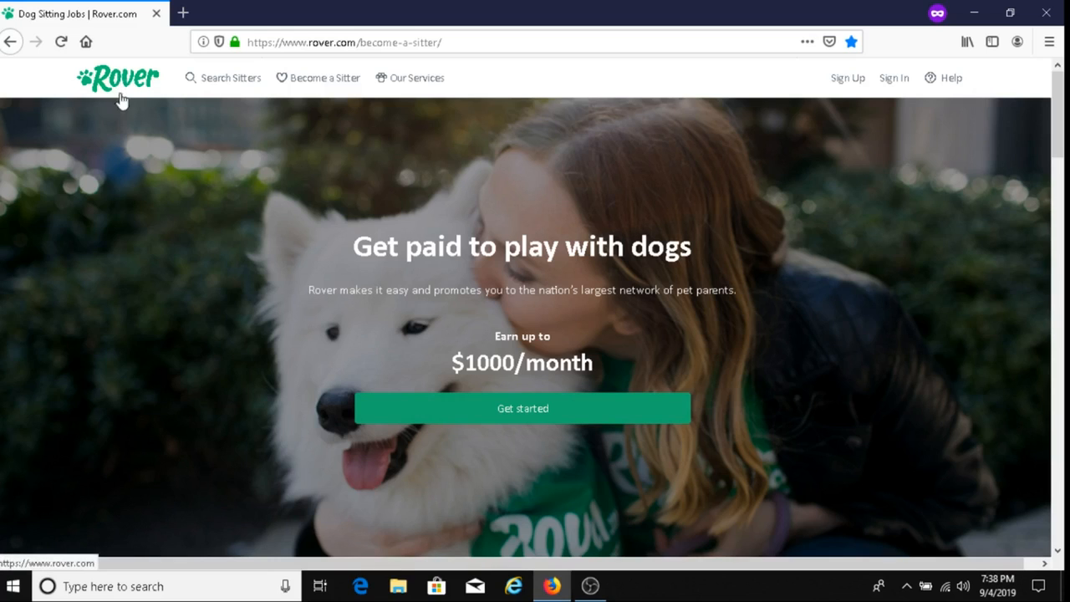
mouse_move(184, 253)
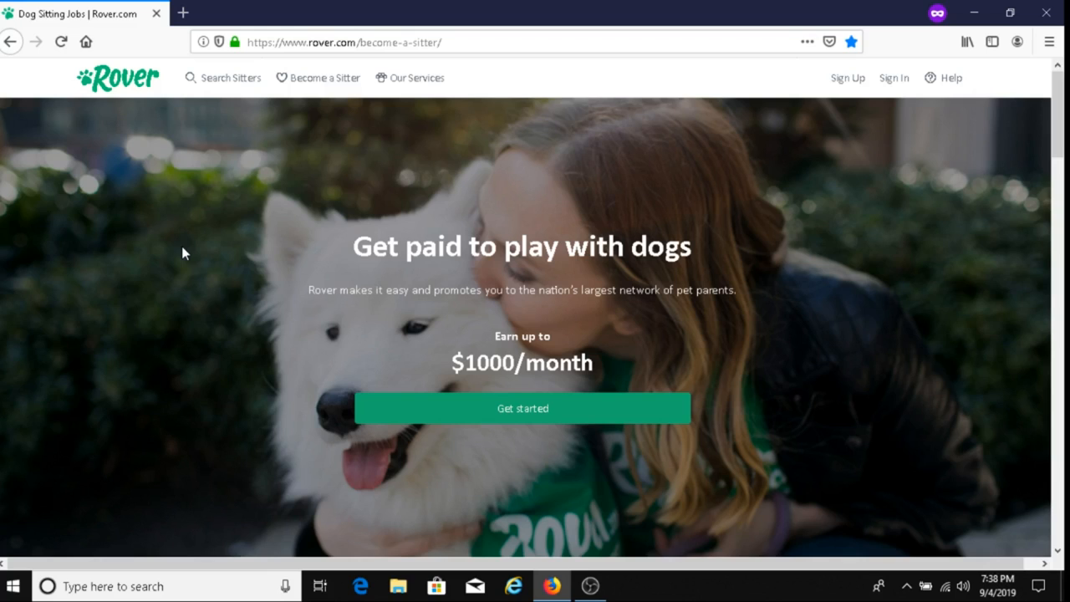
mouse_move(351, 350)
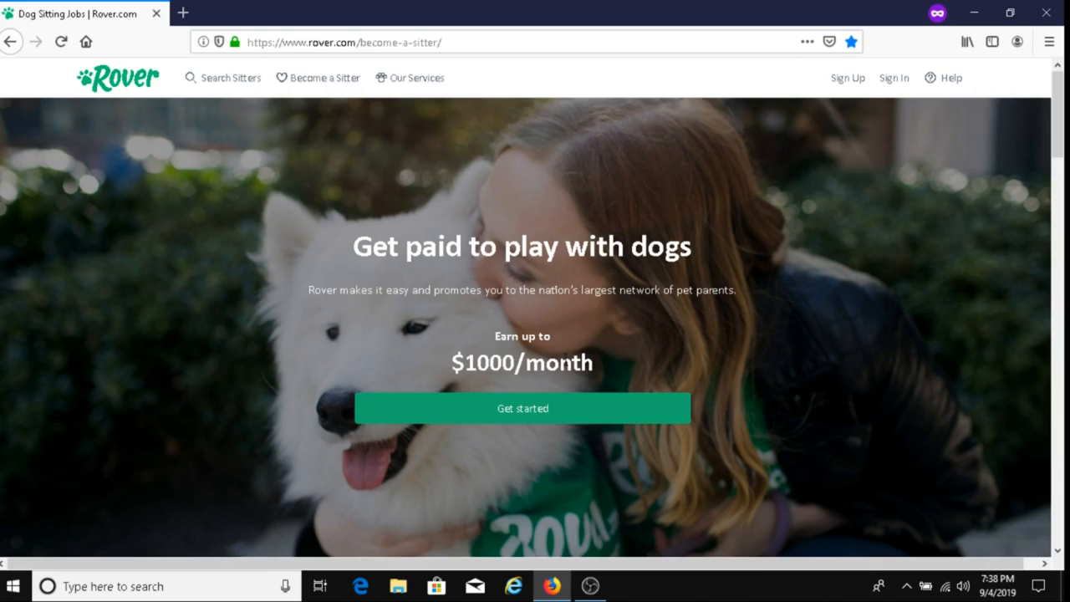
mouse_move(692, 371)
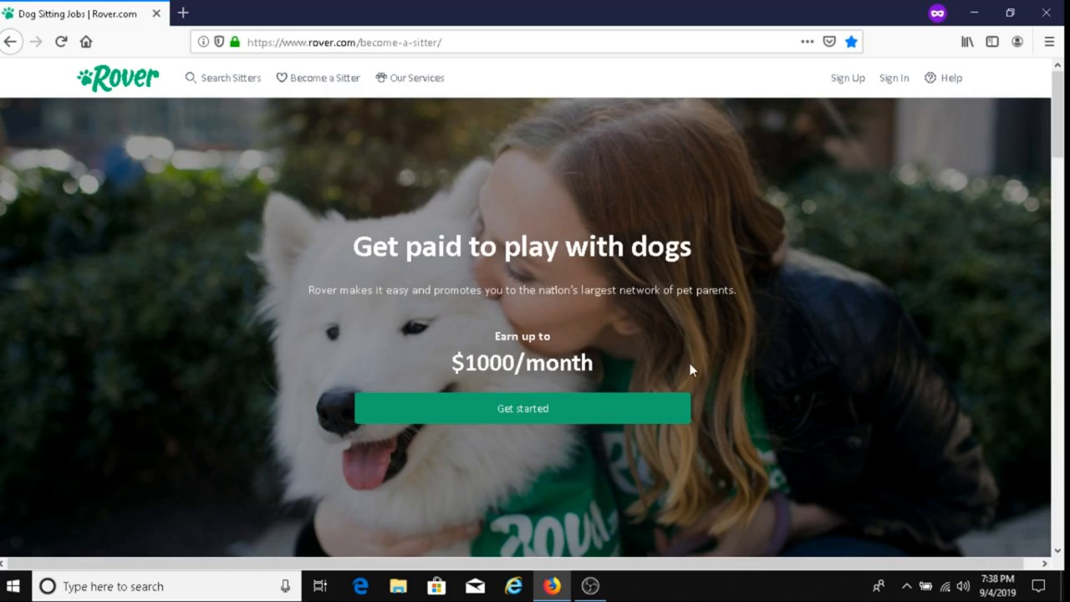
- Scroll down to the 'Flexibility puts you in control' and 'The tools to succeed' lists
scroll("down", 3)
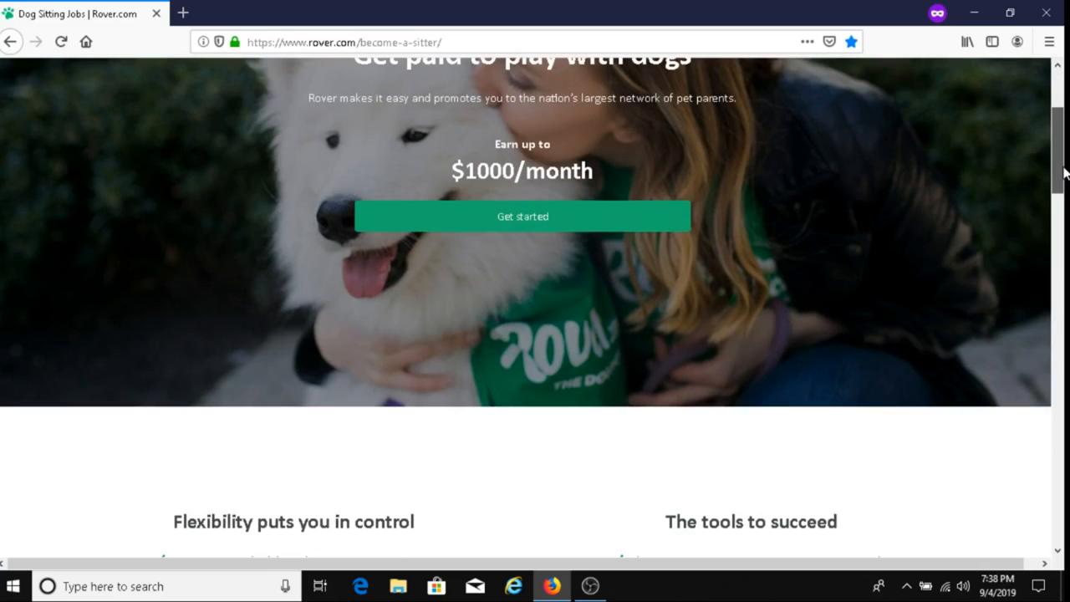
scroll("down", 3)
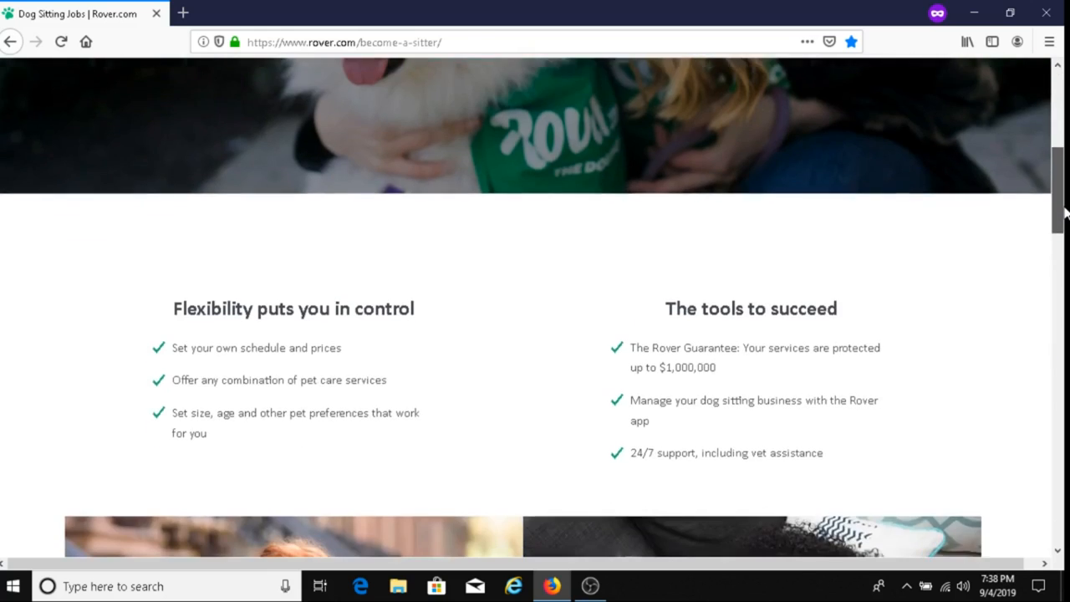
scroll("down", 3)
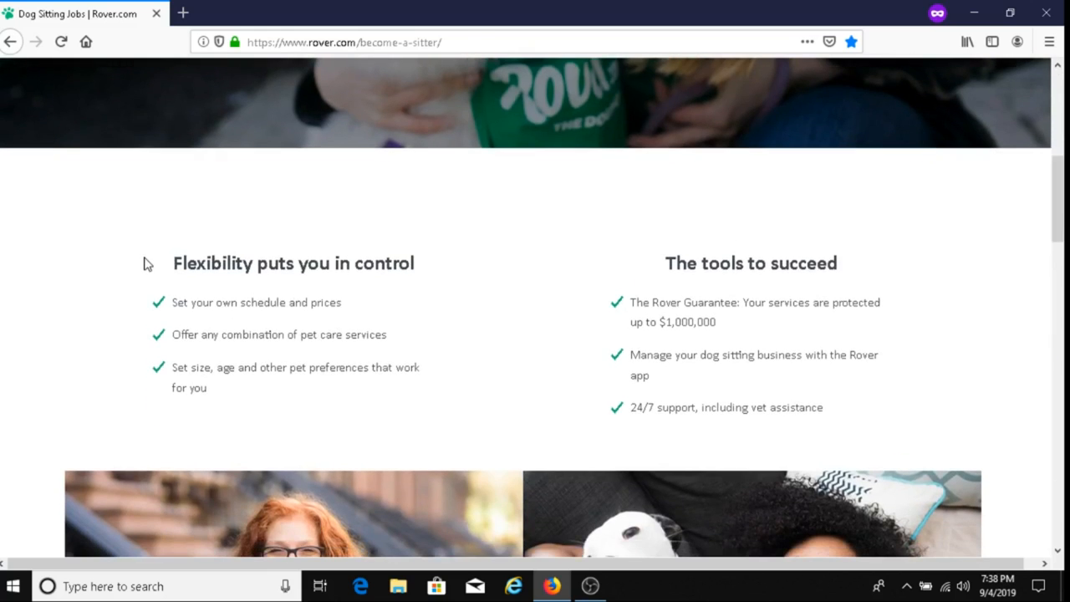
mouse_move(113, 305)
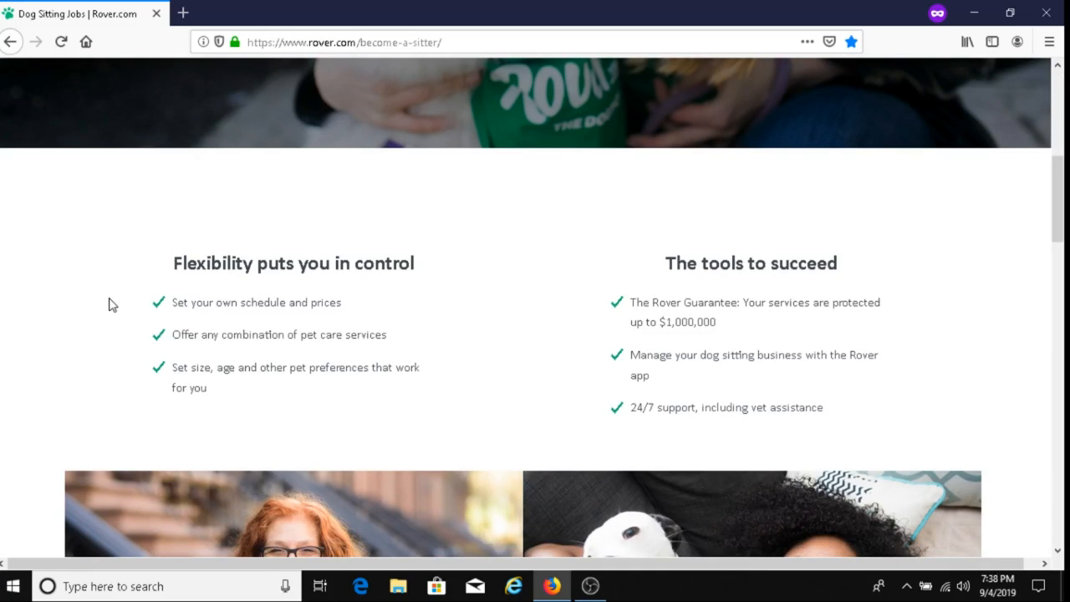
mouse_move(115, 335)
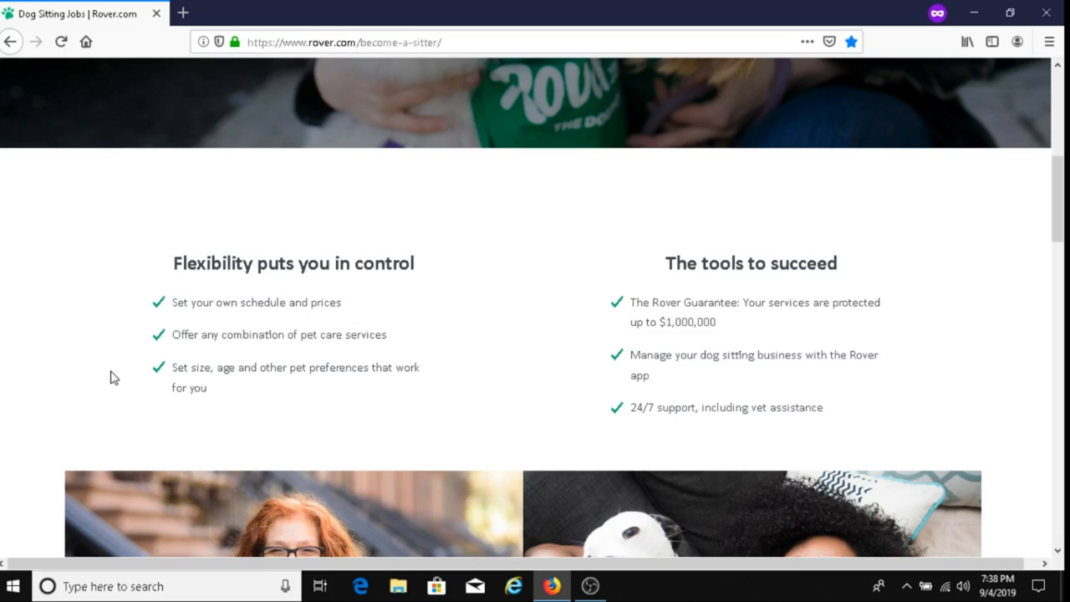
mouse_move(165, 373)
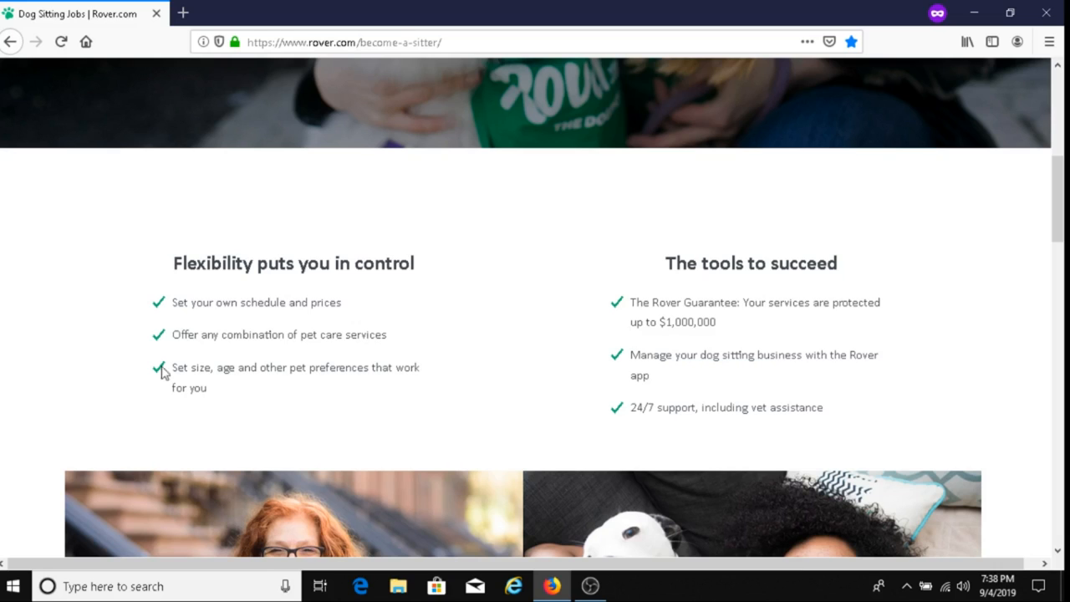
scroll("down", 3)
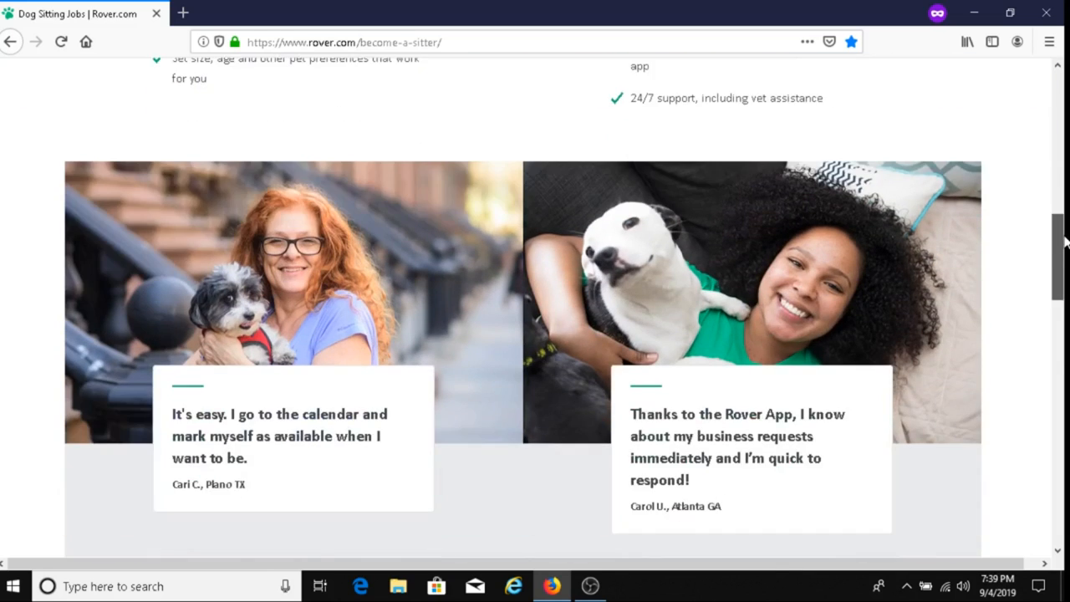
scroll("down", 3)
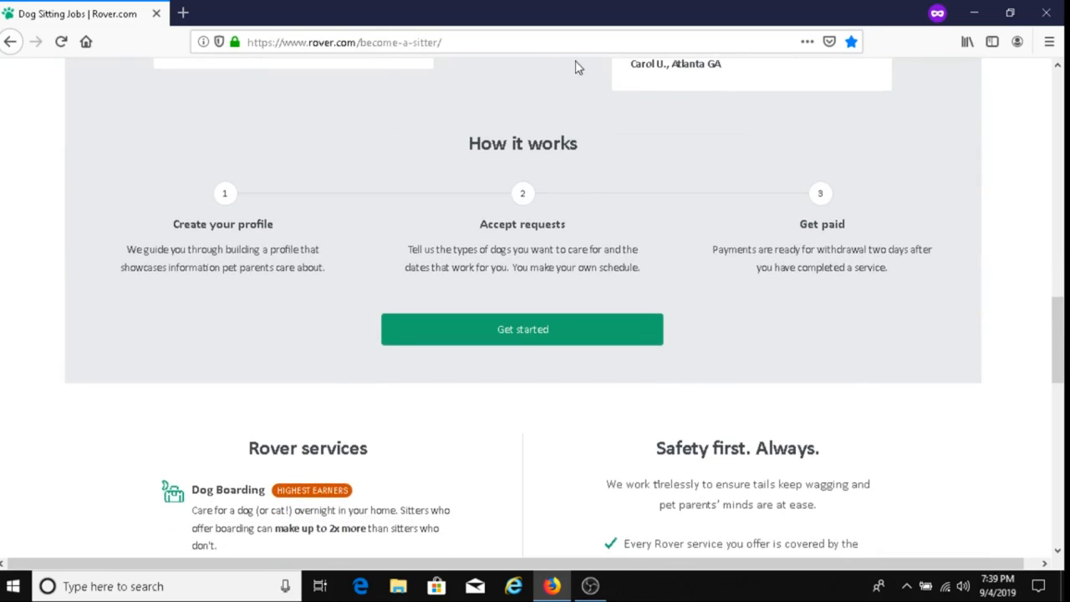
mouse_move(108, 207)
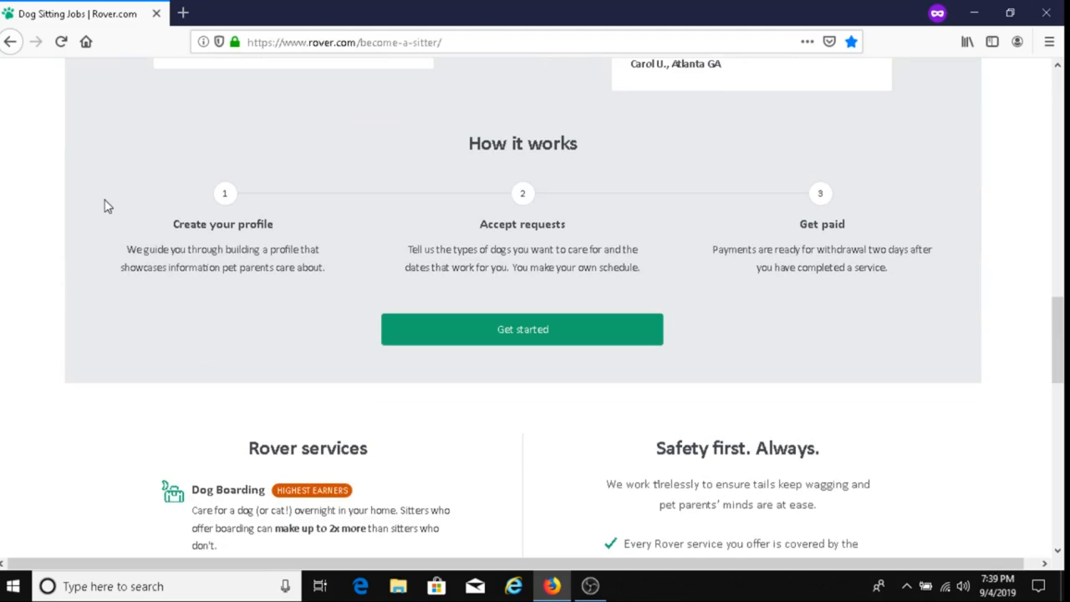
mouse_move(99, 260)
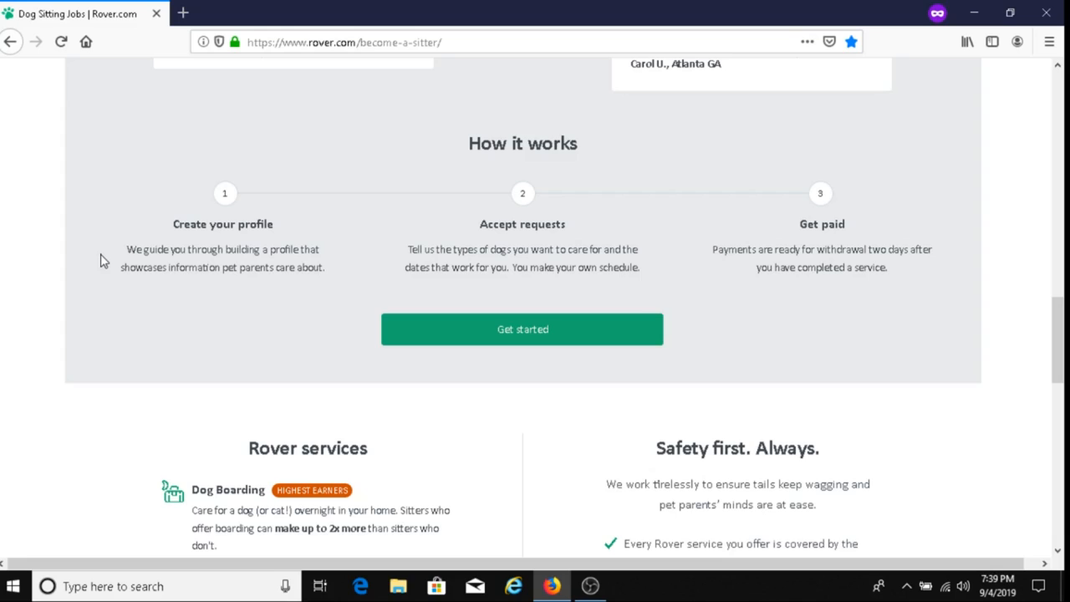
mouse_move(190, 274)
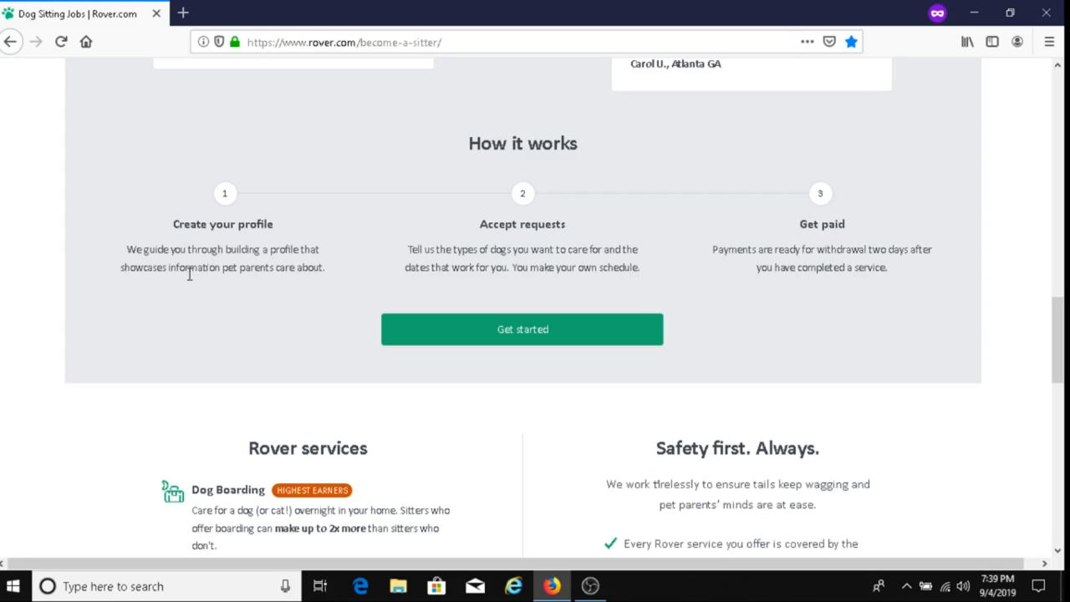
mouse_move(256, 285)
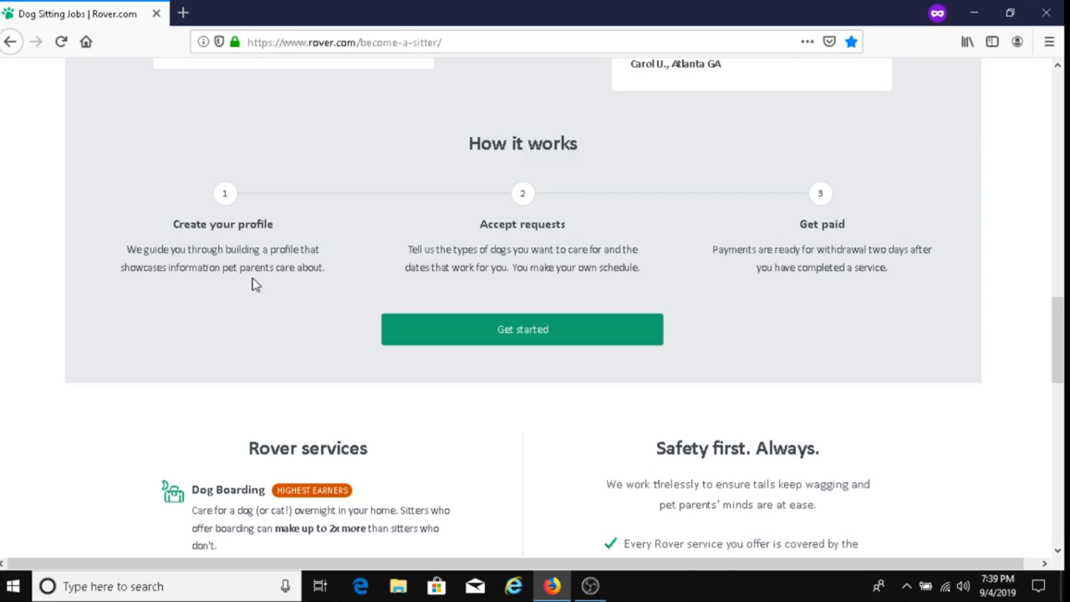
mouse_move(321, 283)
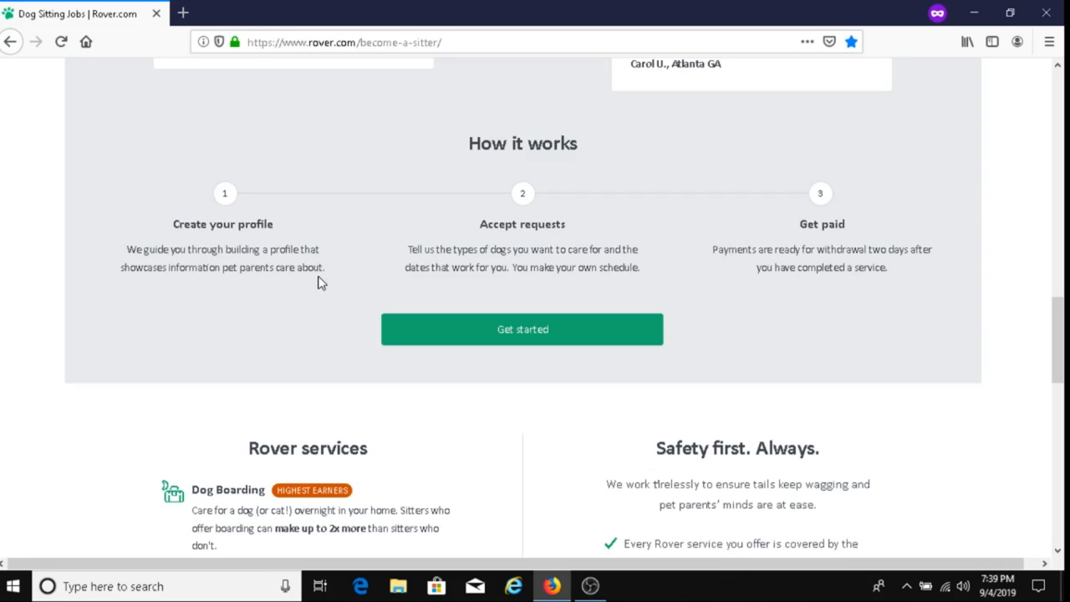
mouse_move(349, 313)
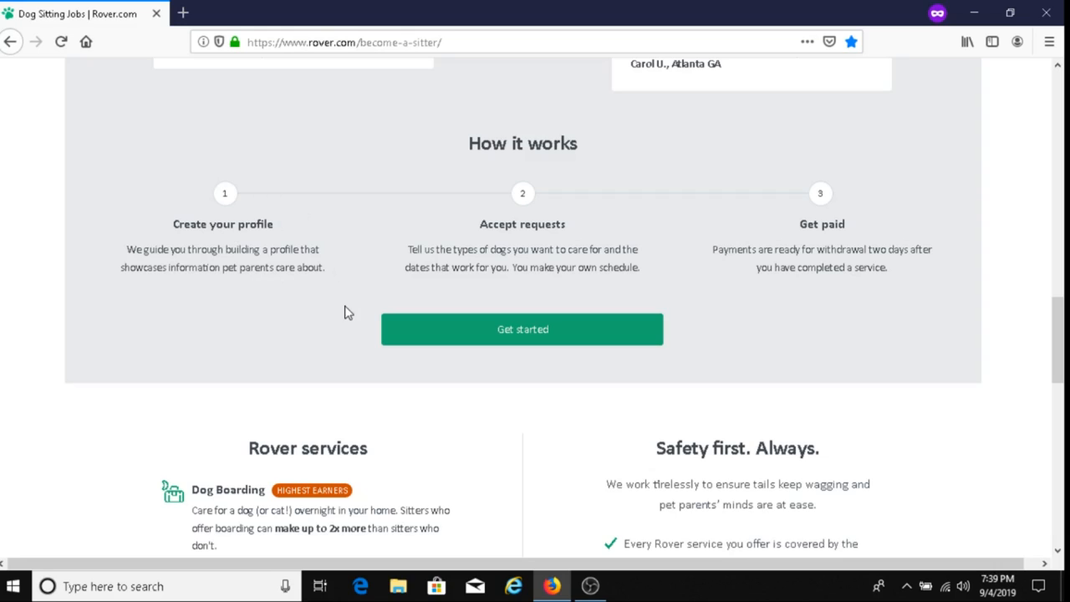
mouse_move(377, 234)
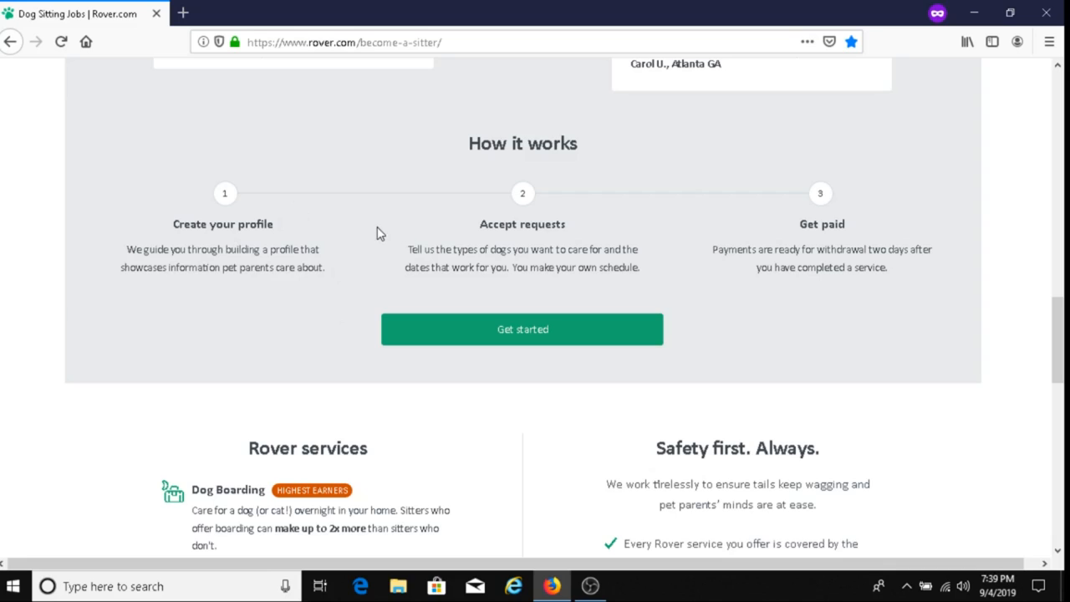
mouse_move(378, 243)
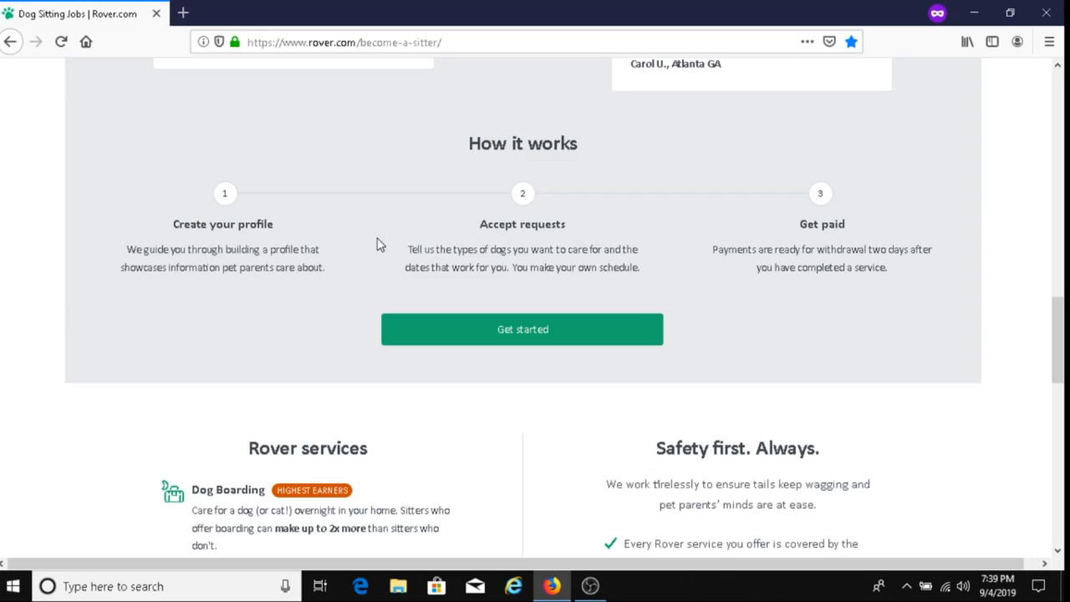
mouse_move(377, 261)
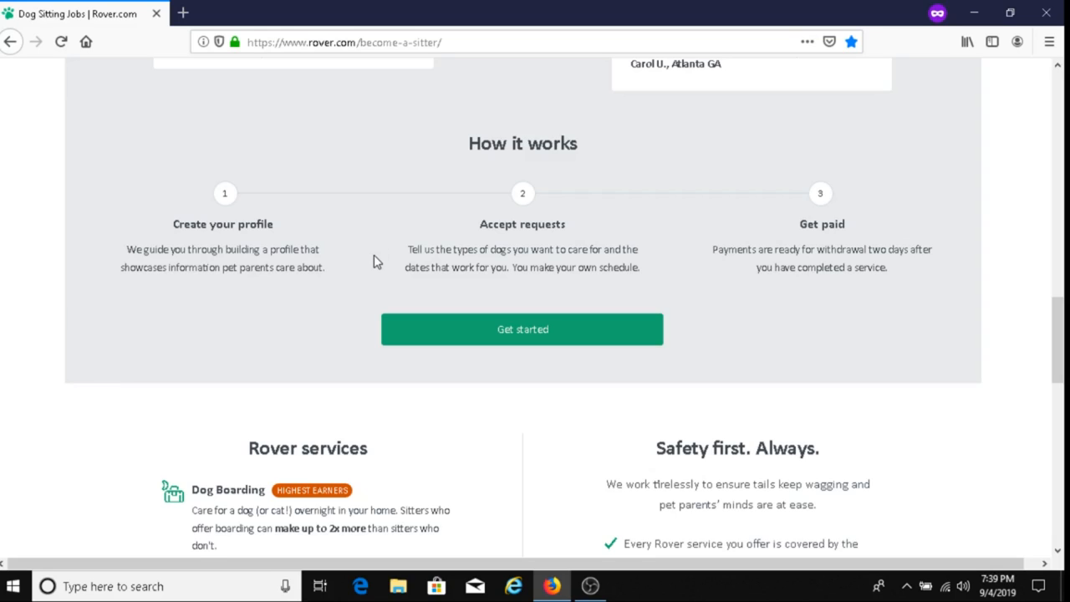
mouse_move(404, 261)
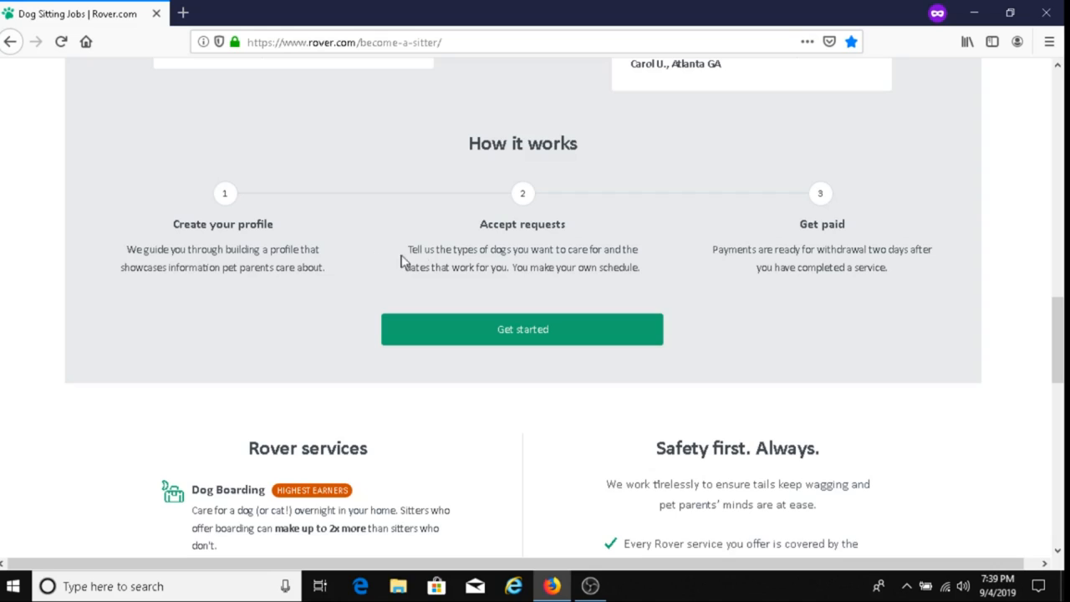
mouse_move(516, 239)
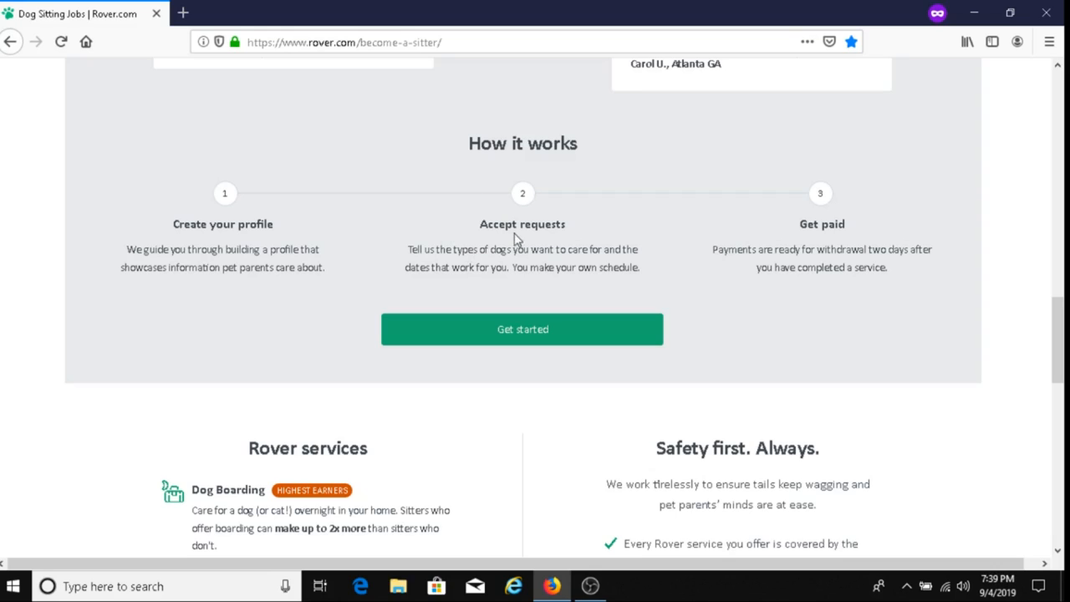
mouse_move(391, 249)
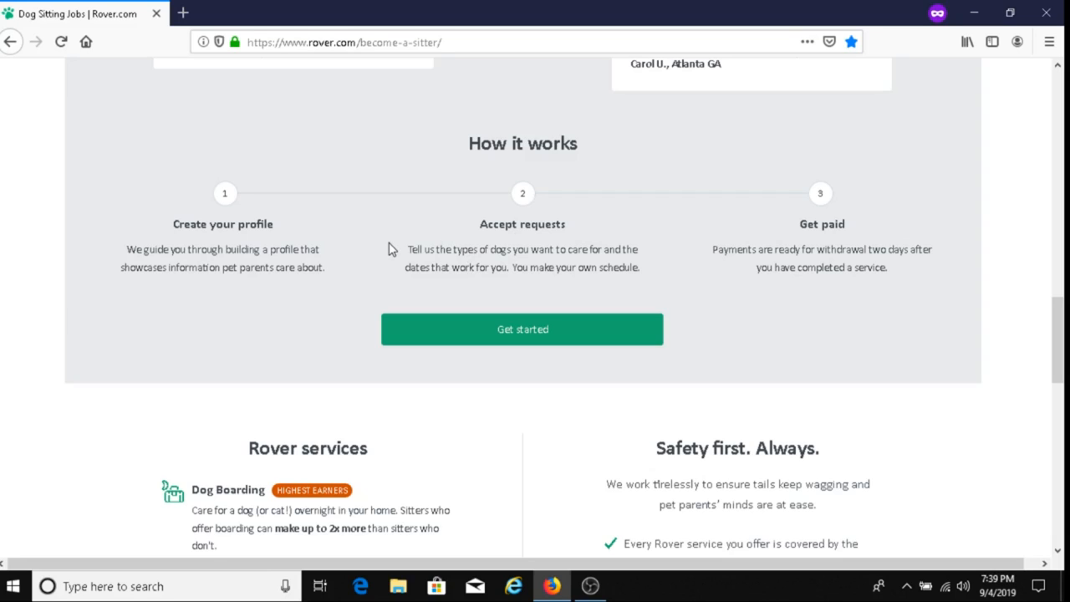
mouse_move(620, 303)
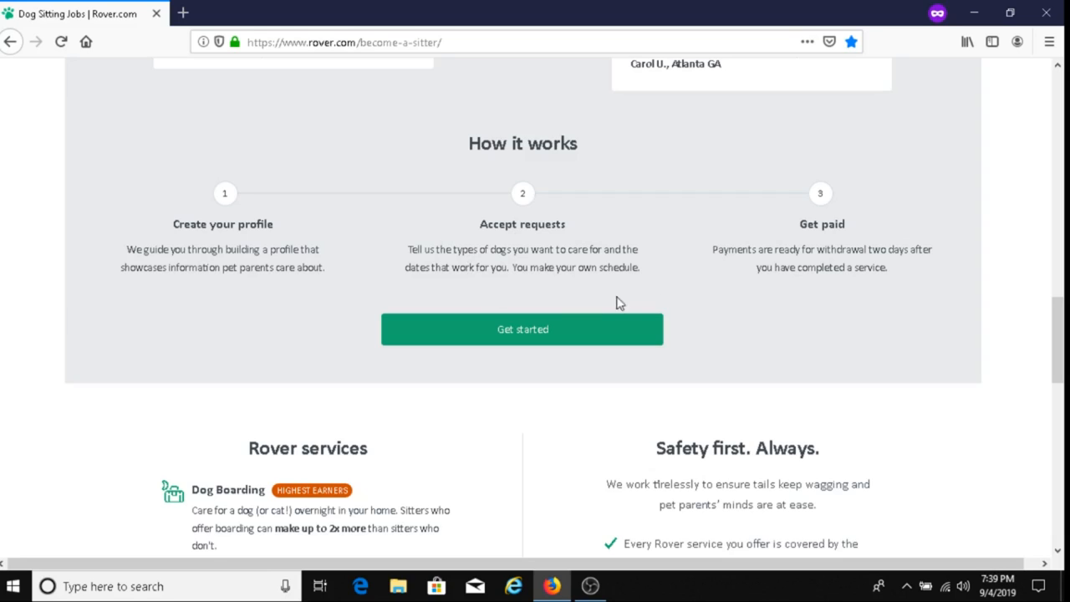
mouse_move(625, 283)
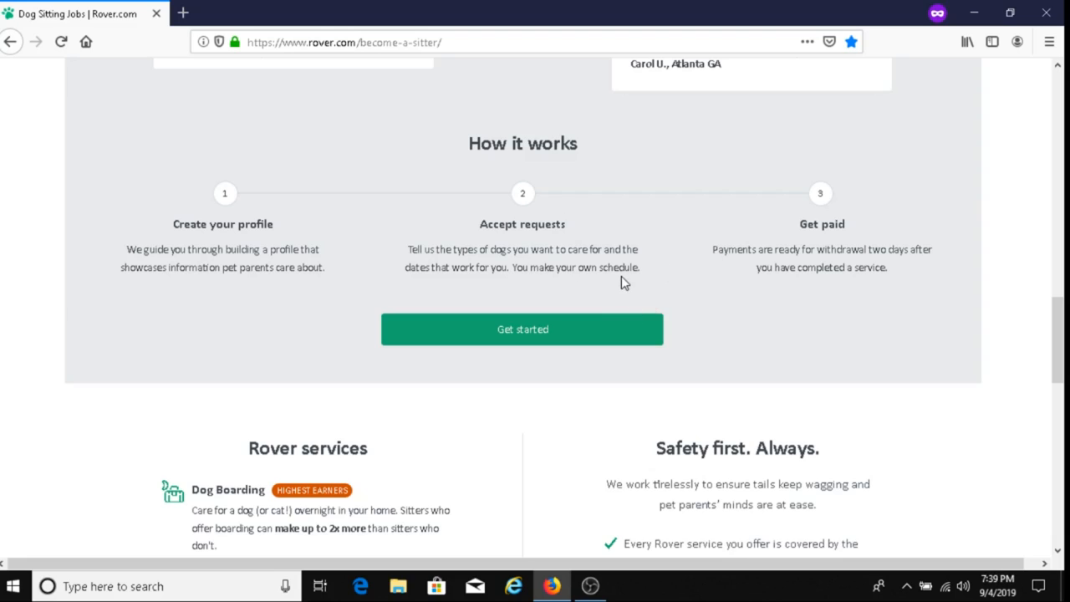
mouse_move(793, 207)
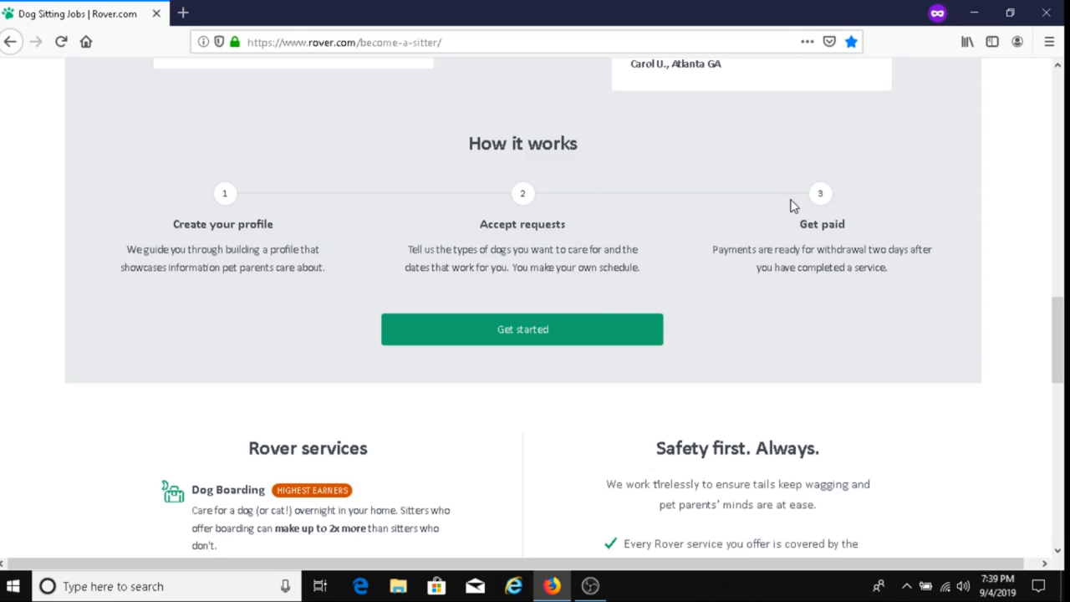
mouse_move(749, 226)
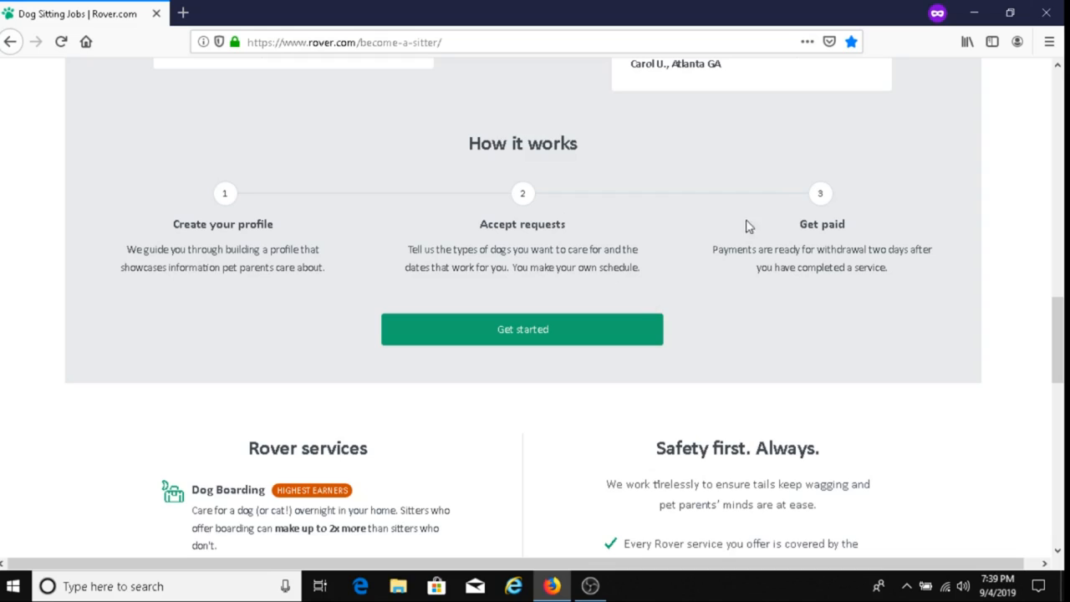
mouse_move(676, 244)
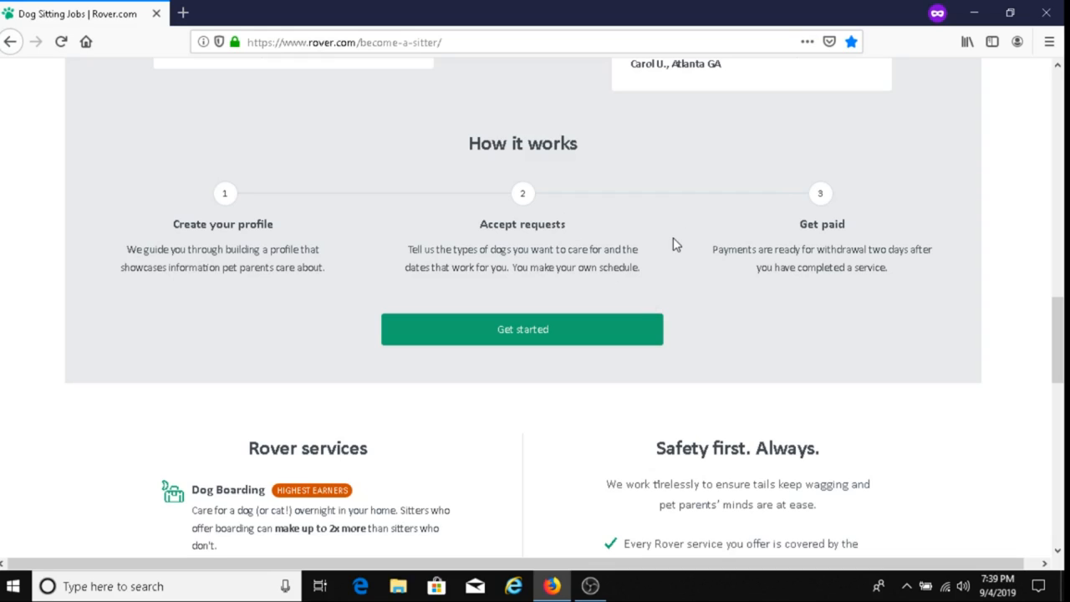
mouse_move(679, 255)
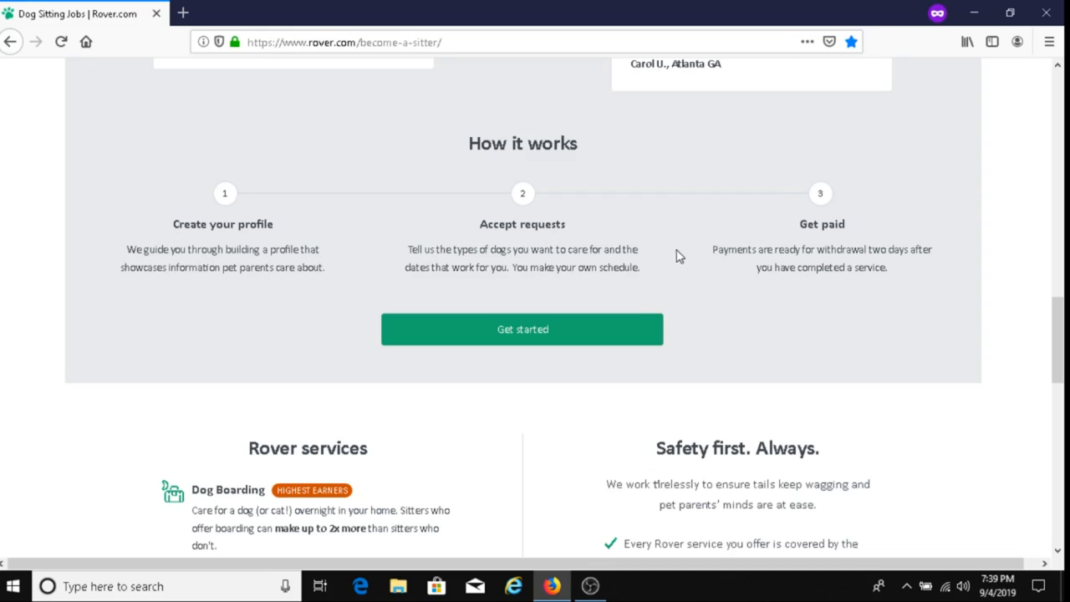
mouse_move(746, 283)
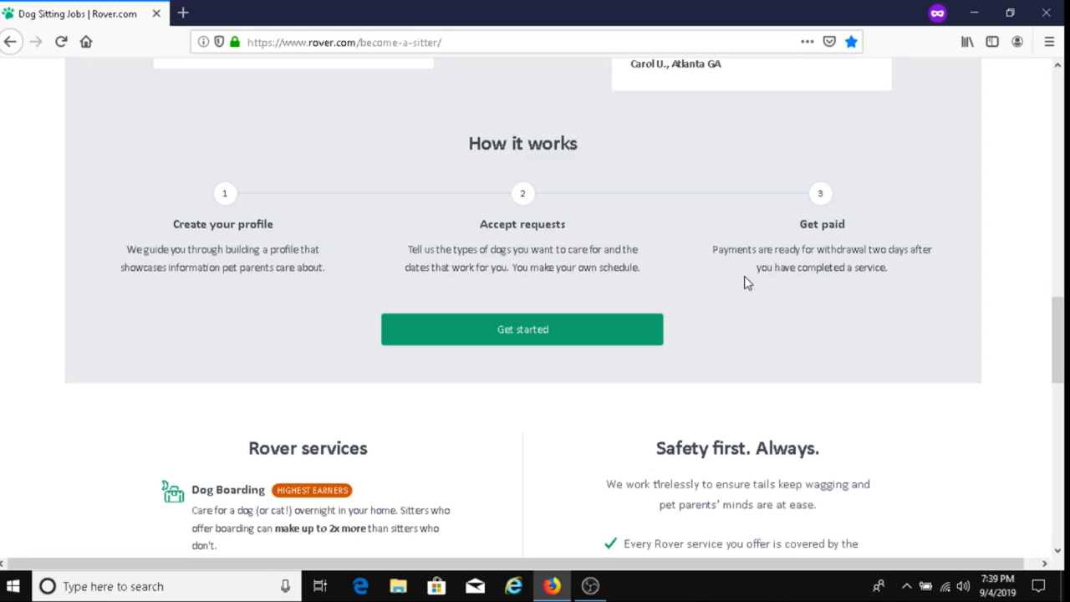
scroll("down", 3)
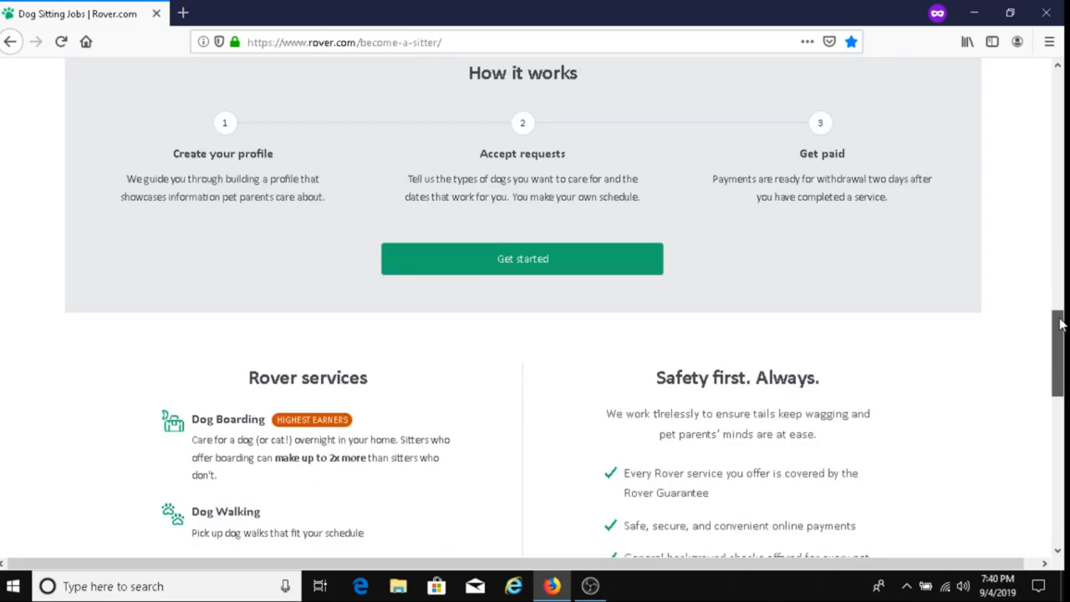
scroll("down", 3)
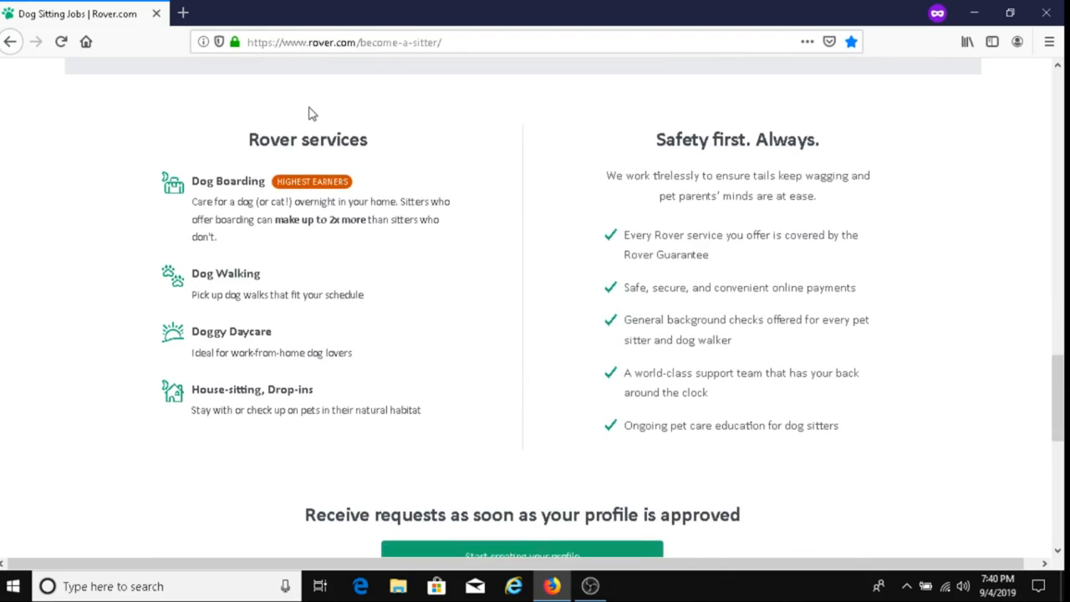
mouse_move(140, 134)
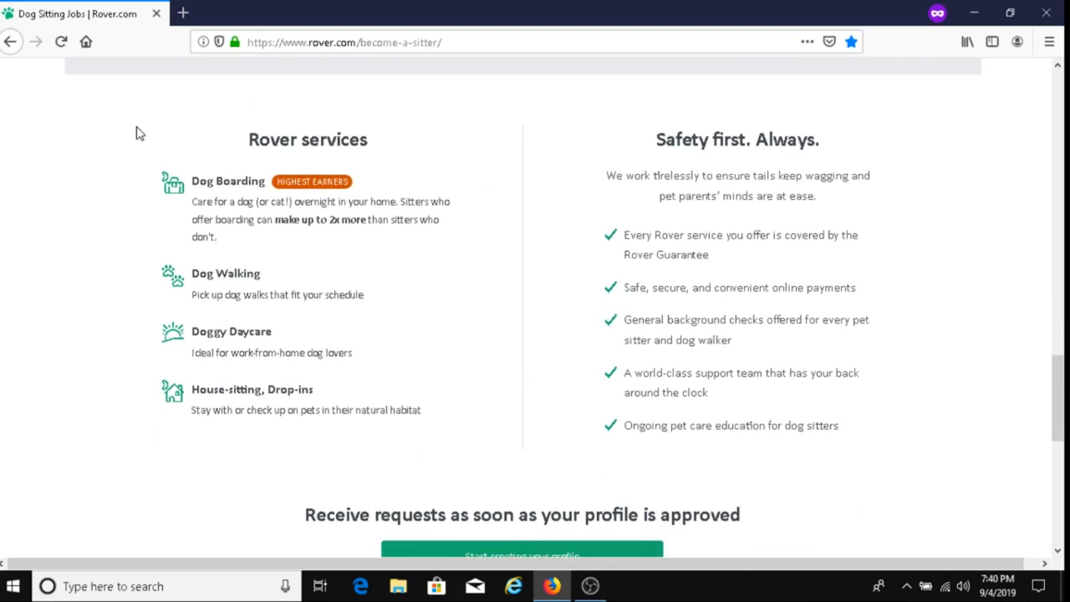
mouse_move(119, 189)
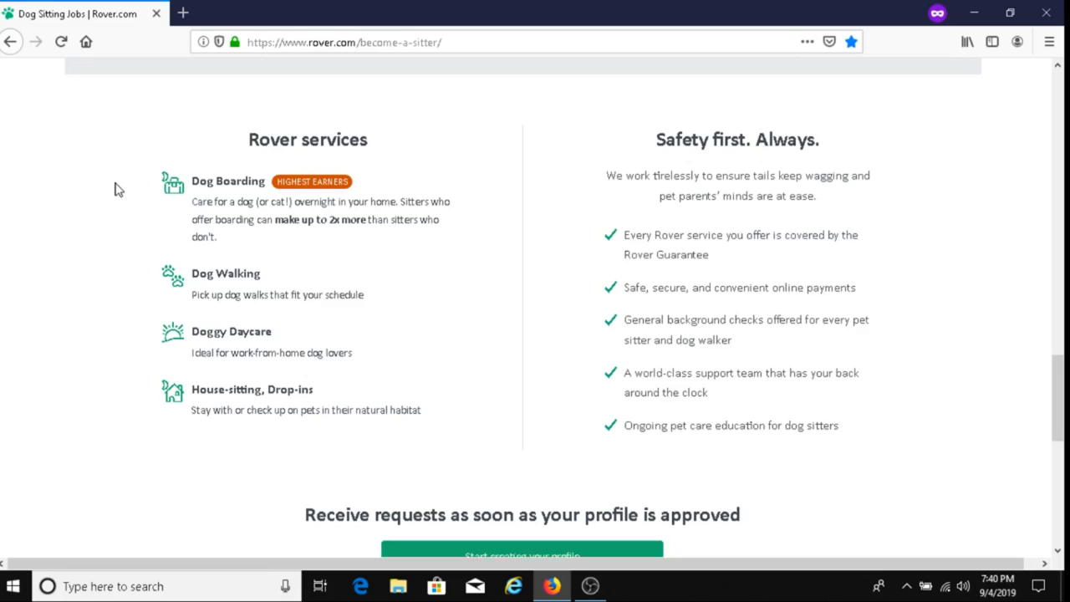
mouse_move(187, 216)
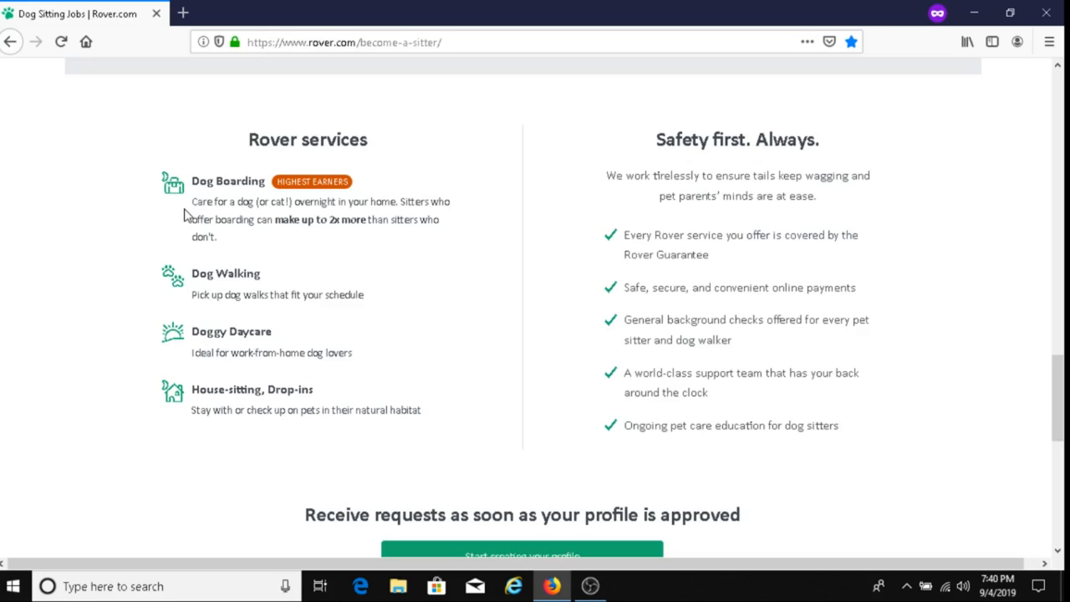
mouse_move(360, 213)
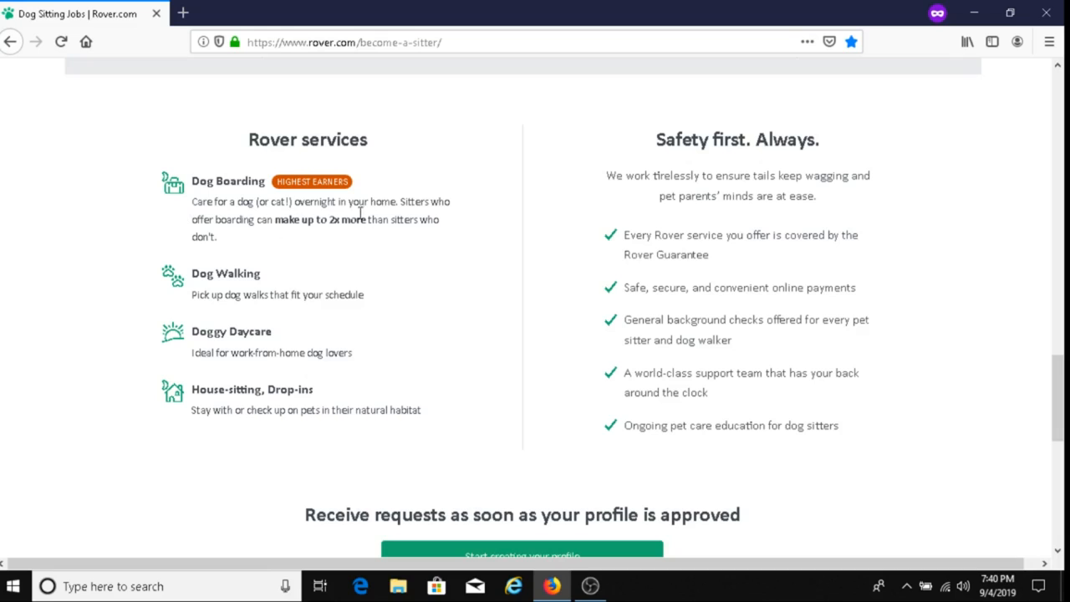
mouse_move(195, 221)
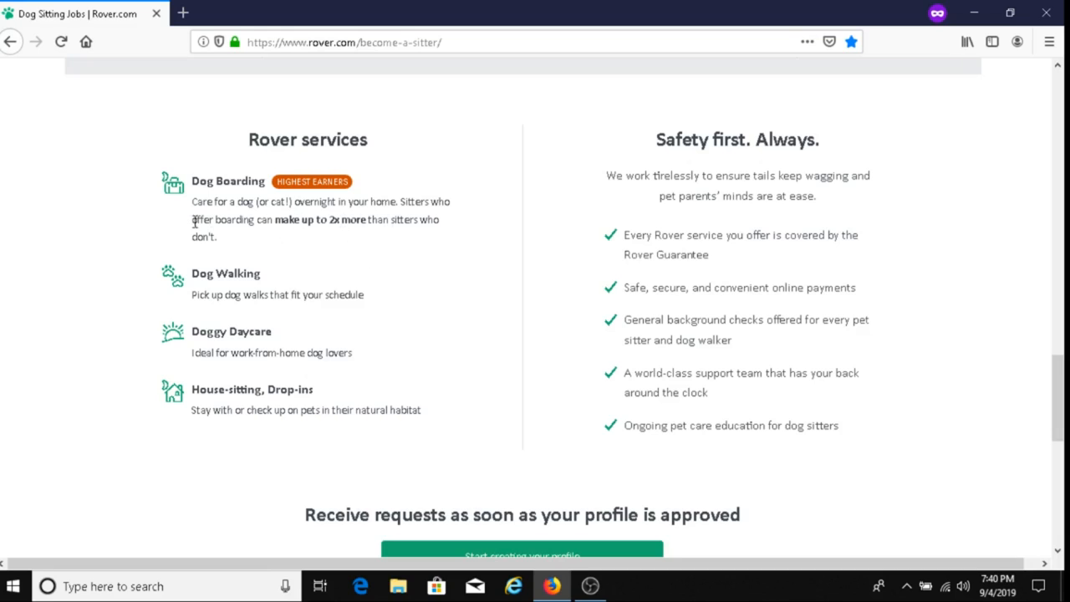
mouse_move(123, 270)
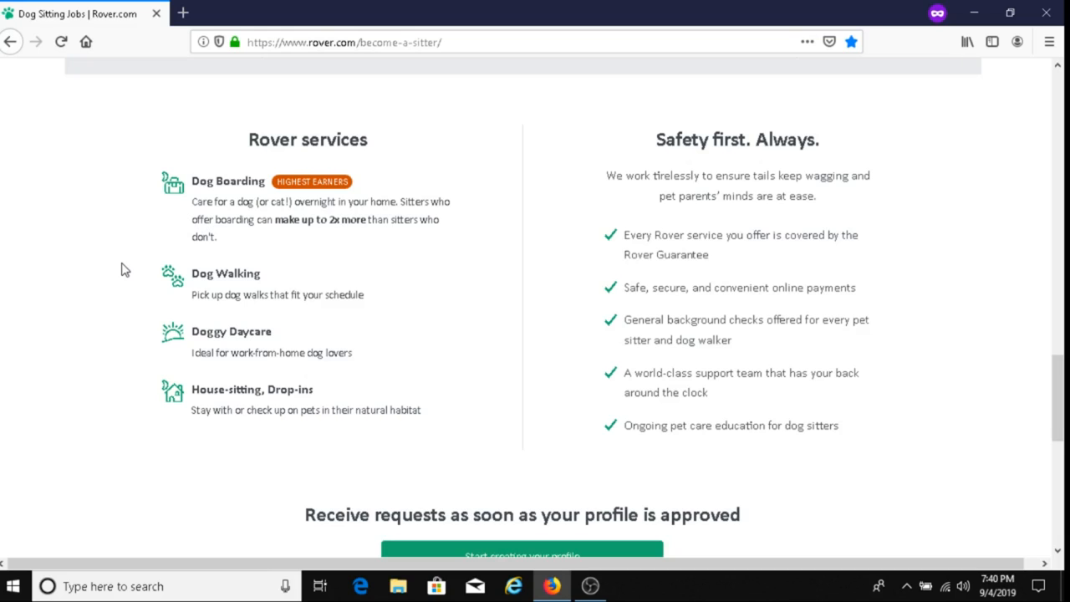
mouse_move(325, 319)
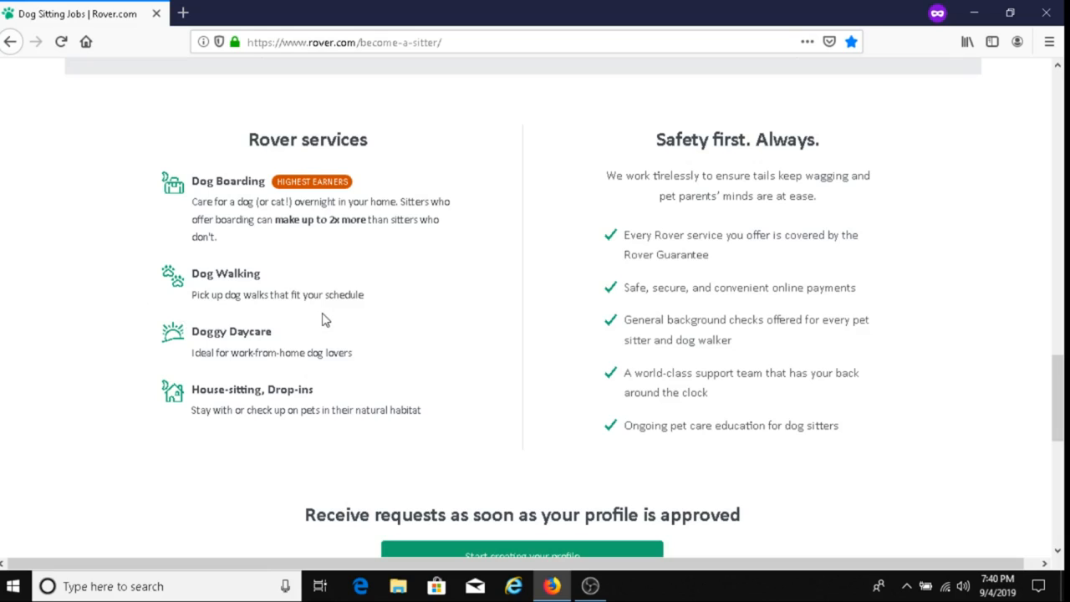
mouse_move(123, 284)
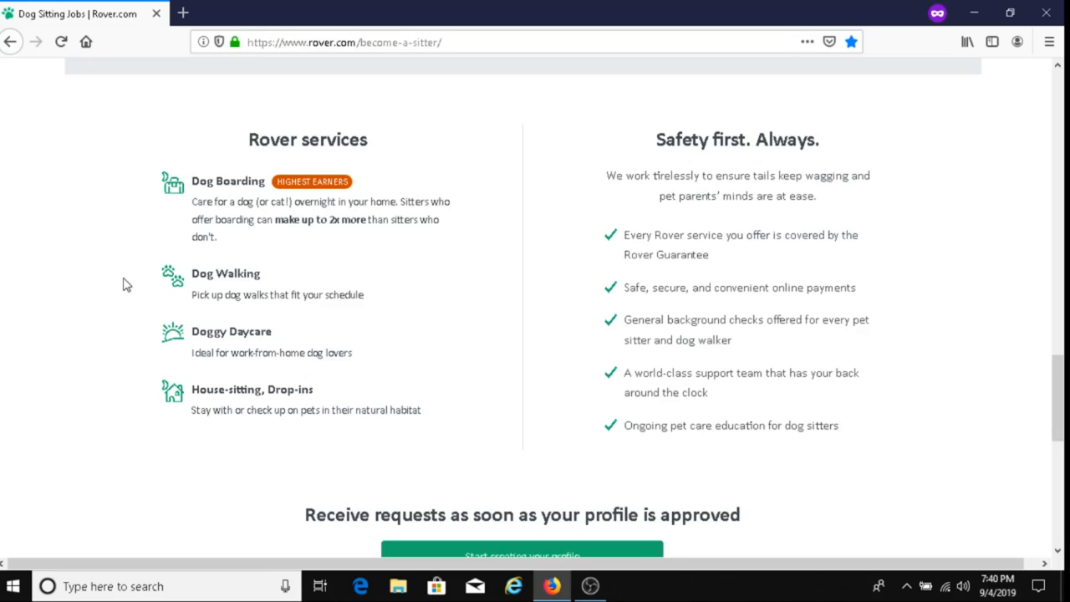
mouse_move(136, 329)
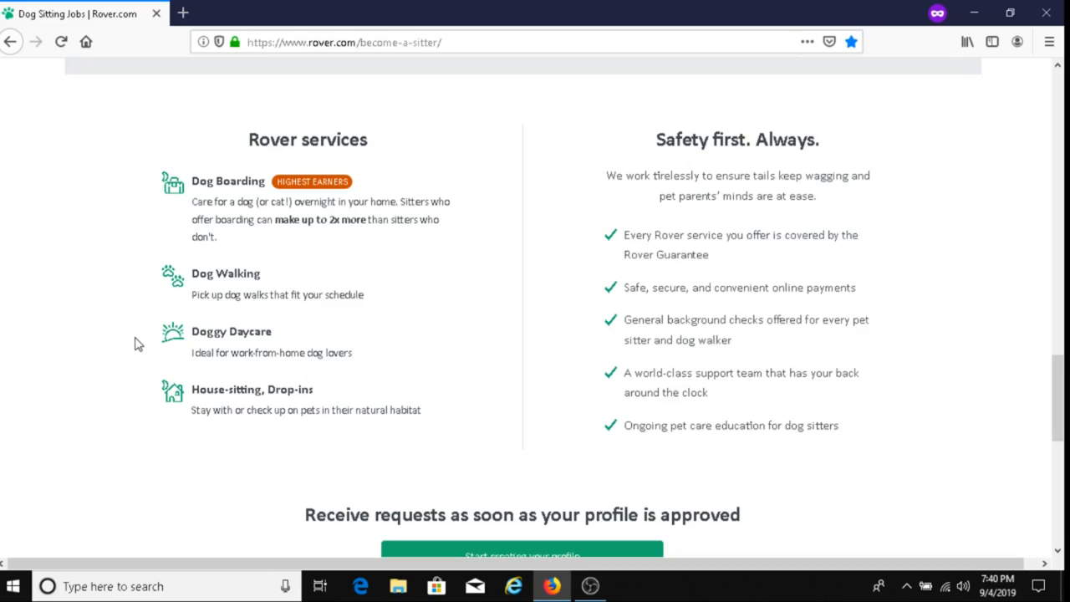
mouse_move(217, 358)
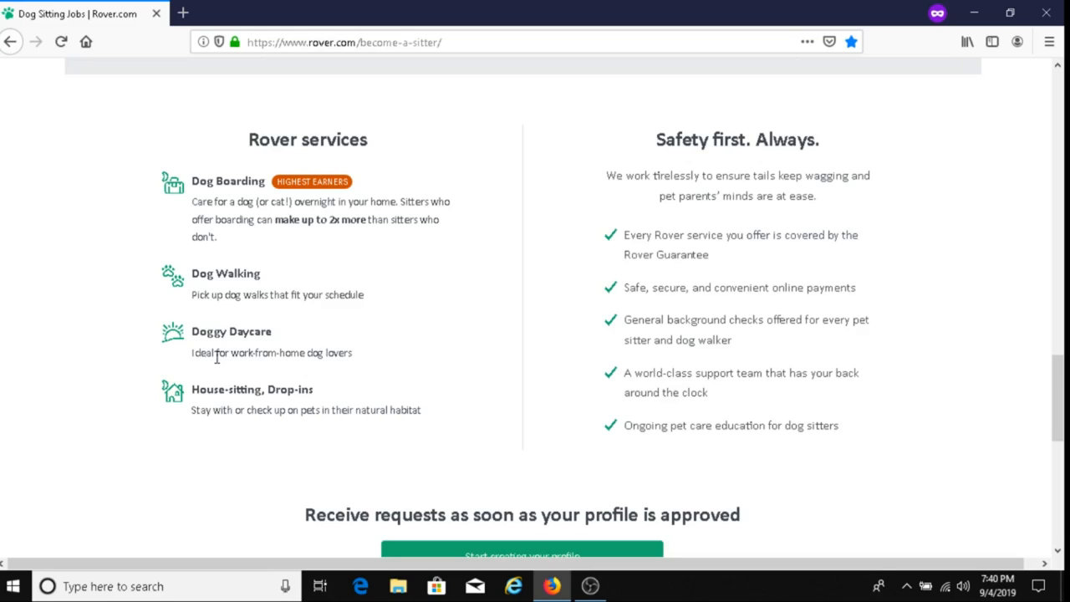
mouse_move(294, 368)
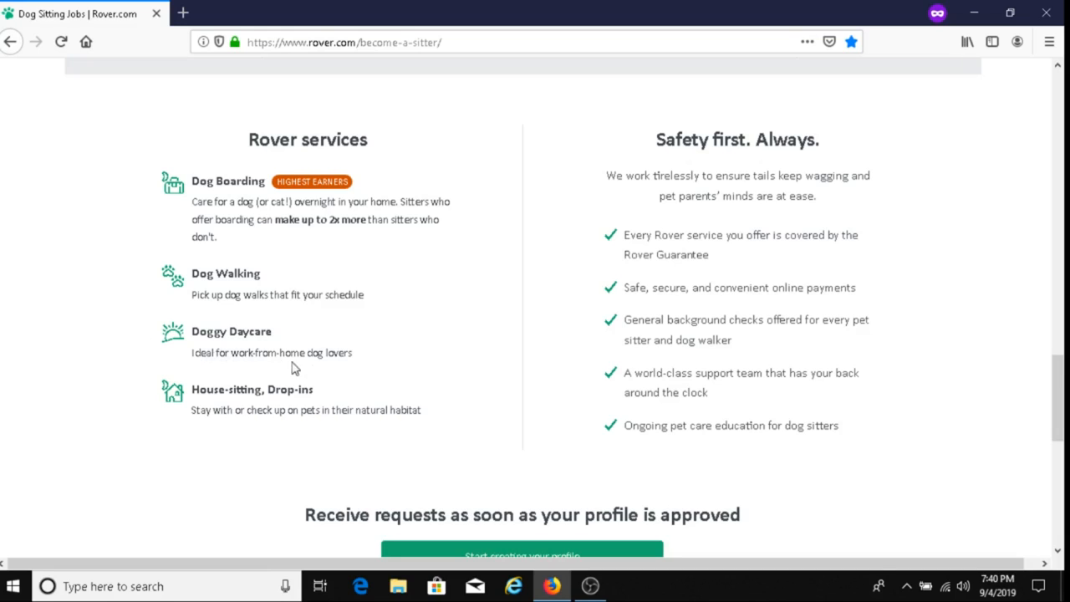
mouse_move(352, 369)
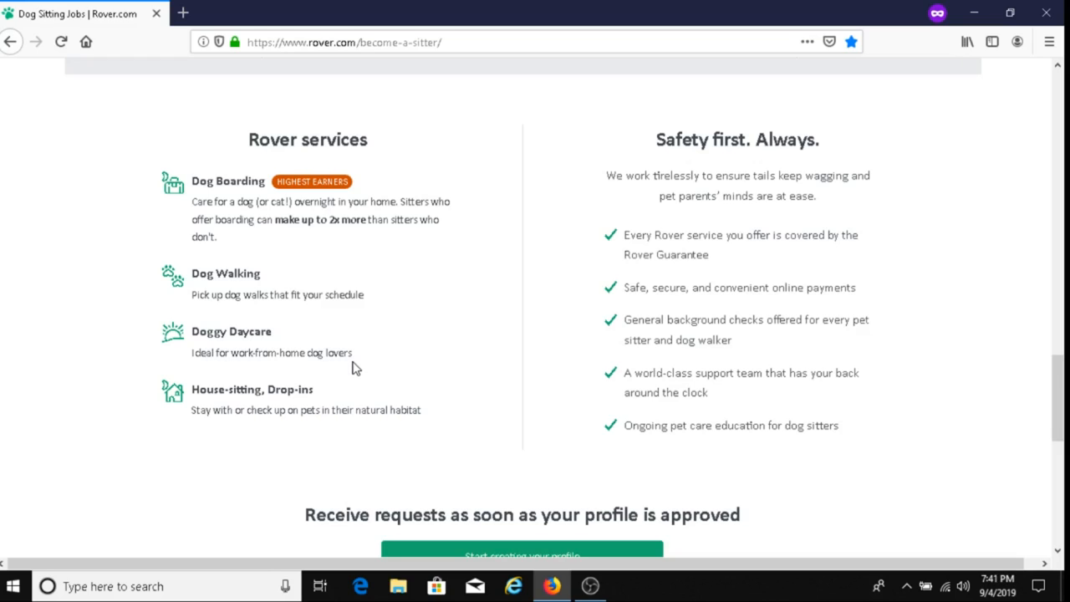
mouse_move(171, 338)
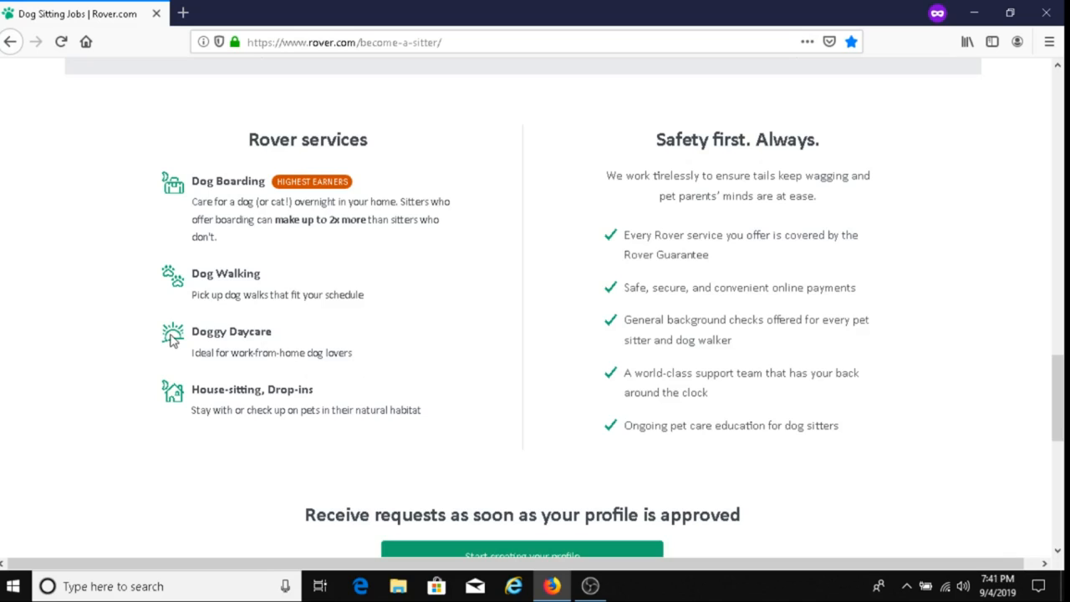
mouse_move(116, 393)
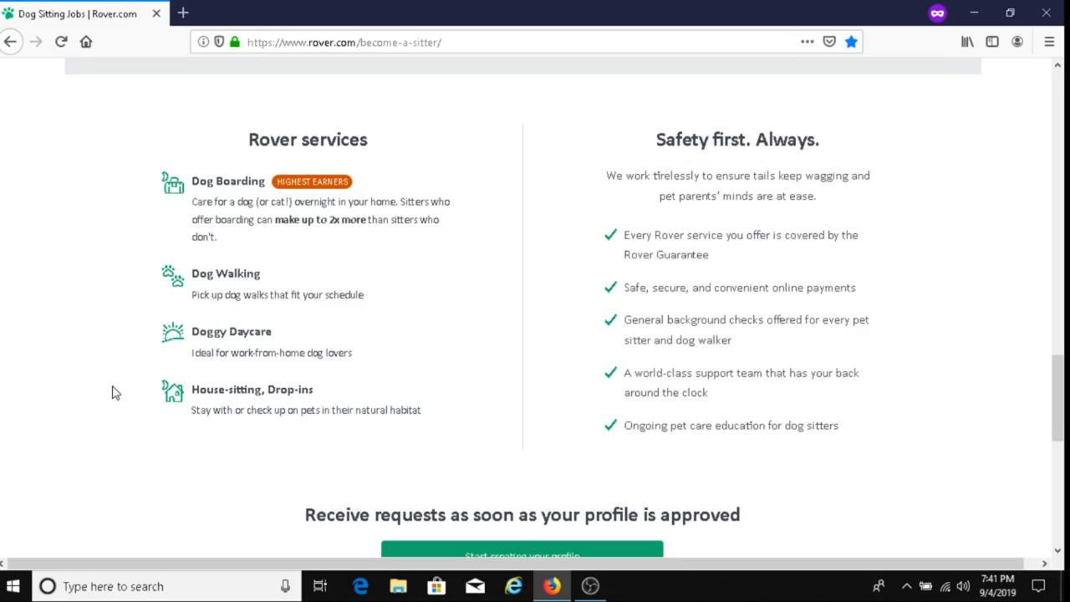
mouse_move(677, 200)
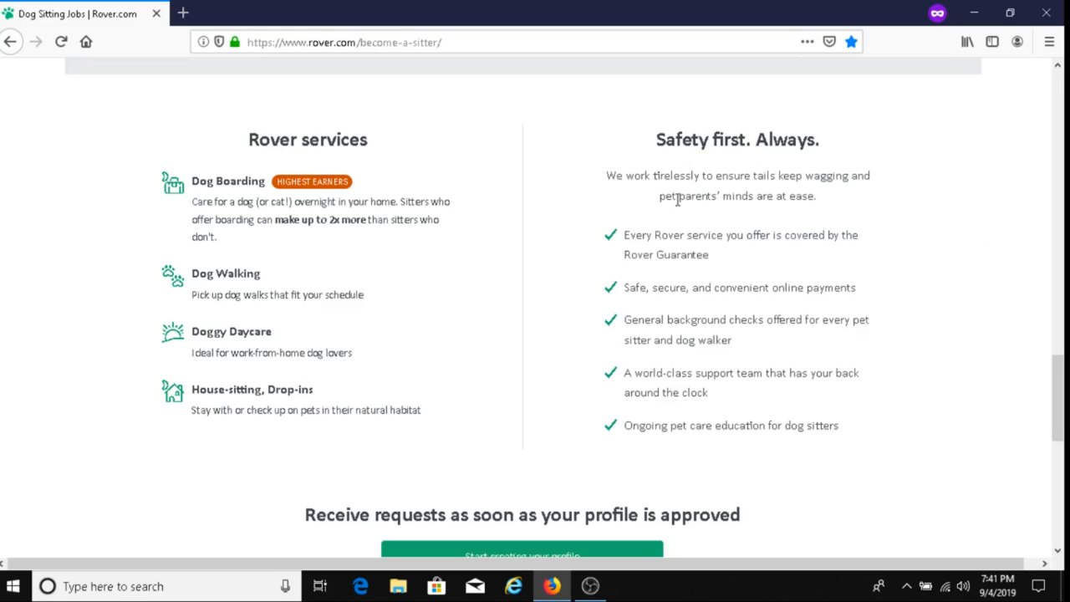
mouse_move(960, 256)
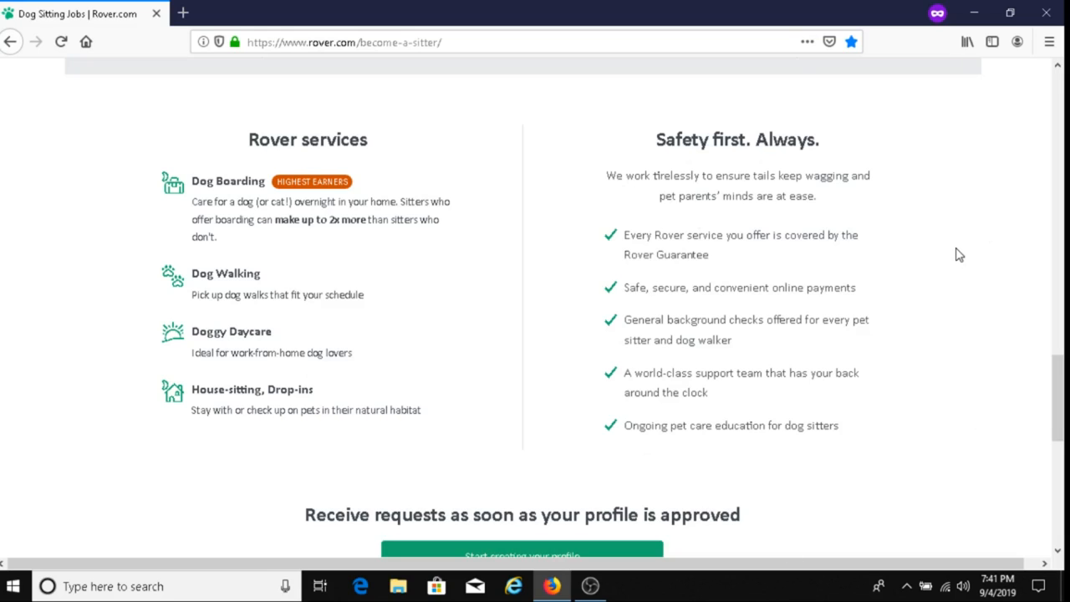
mouse_move(633, 435)
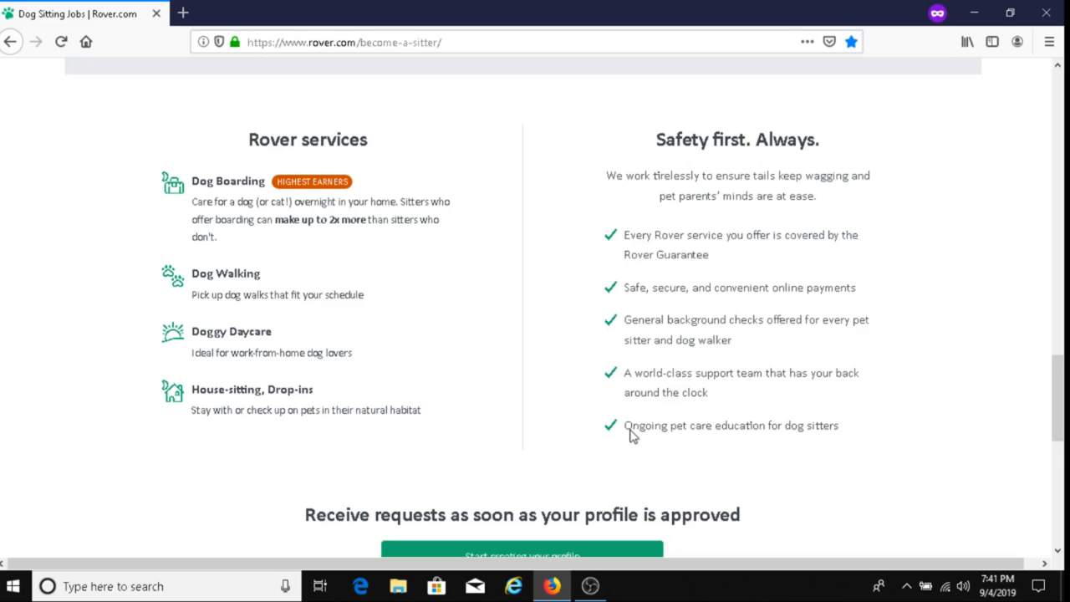
mouse_move(943, 305)
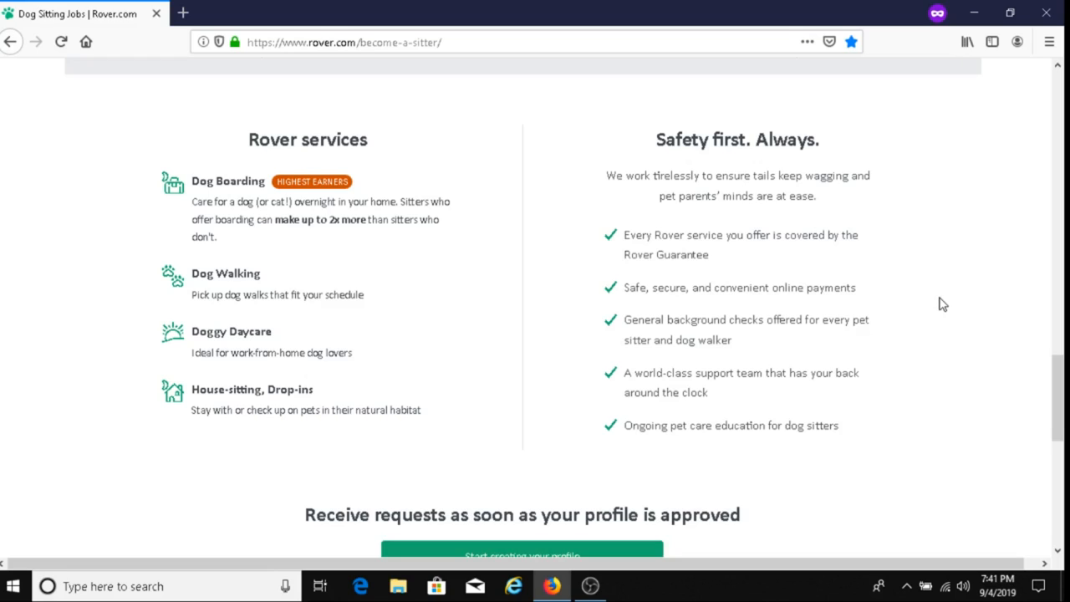
mouse_move(1062, 372)
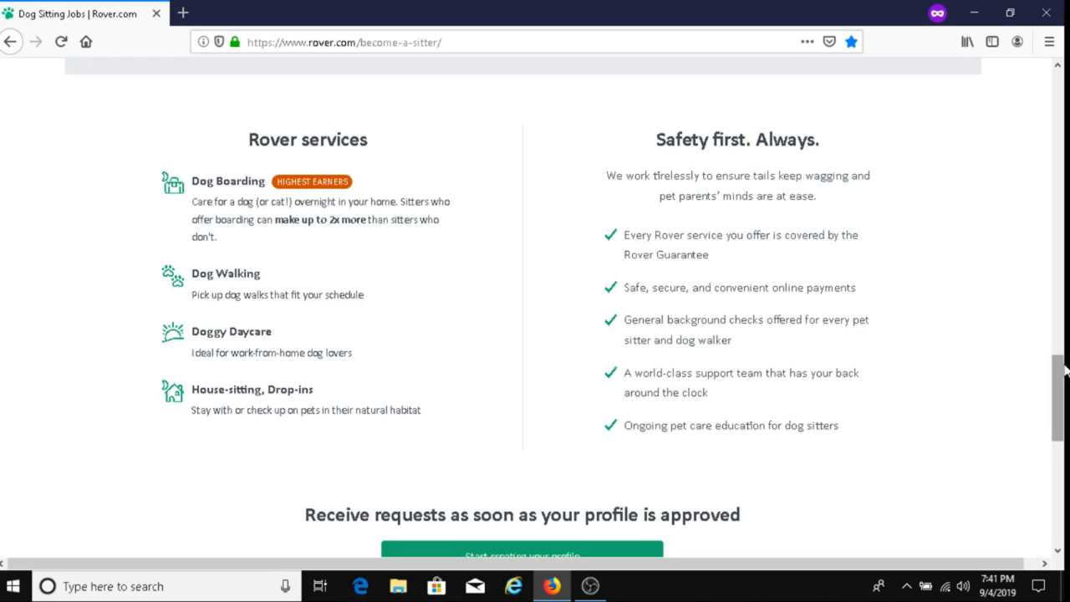
- Scroll to the page footer showing the Top Rover Cities links and newsletter signup
scroll("down", 3)
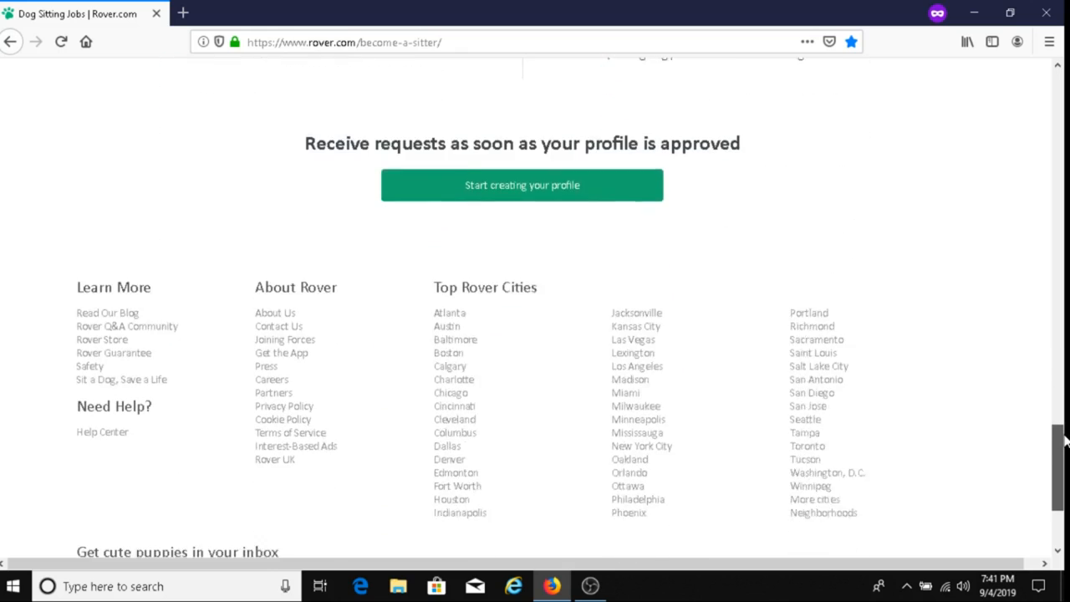
scroll("down", 3)
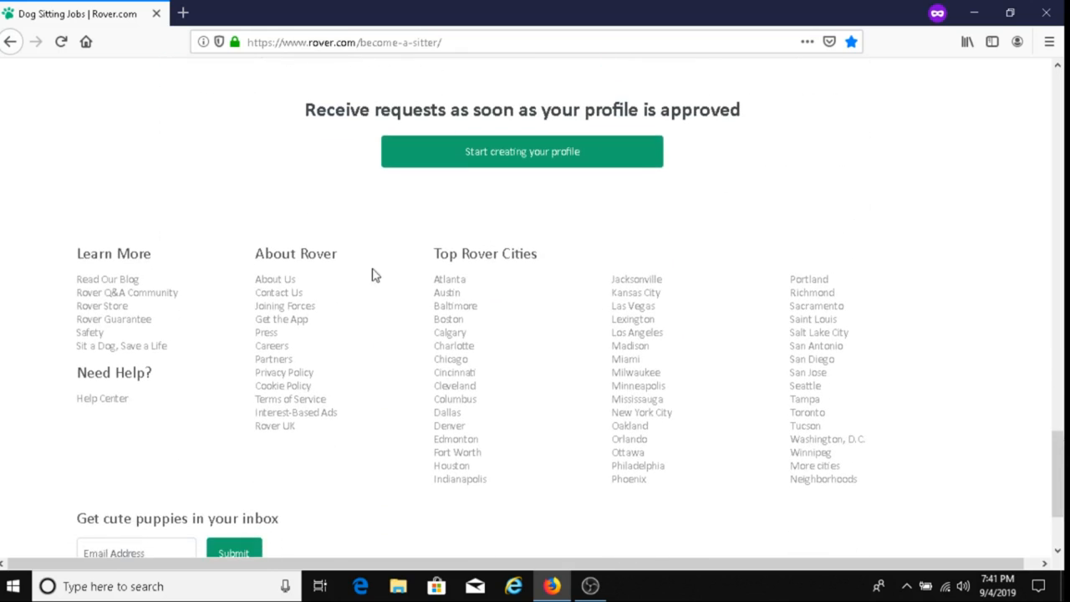
mouse_move(422, 223)
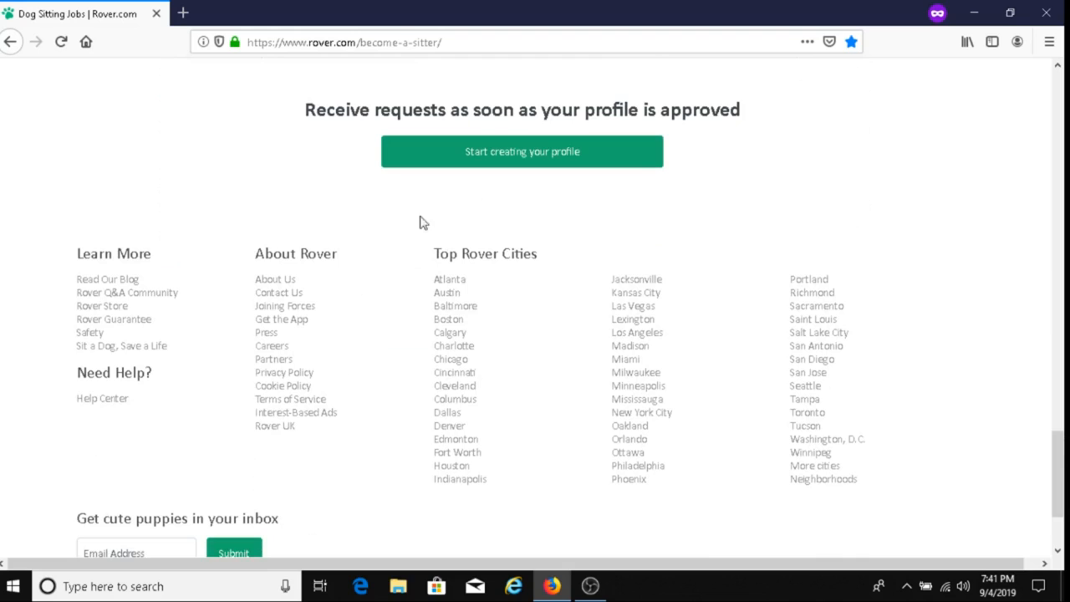
mouse_move(609, 248)
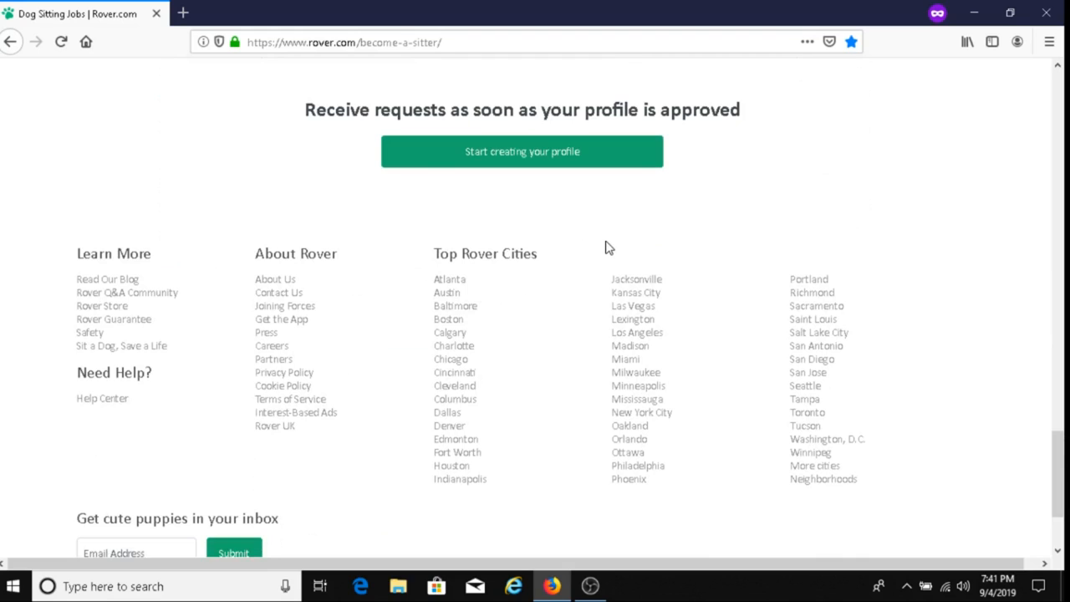
mouse_move(565, 321)
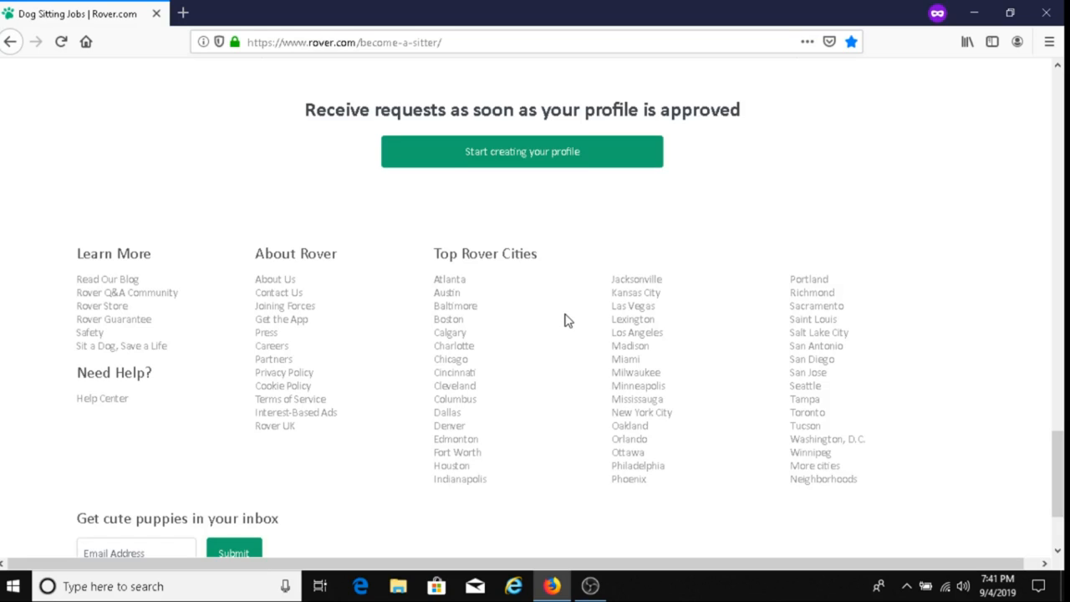
mouse_move(810, 464)
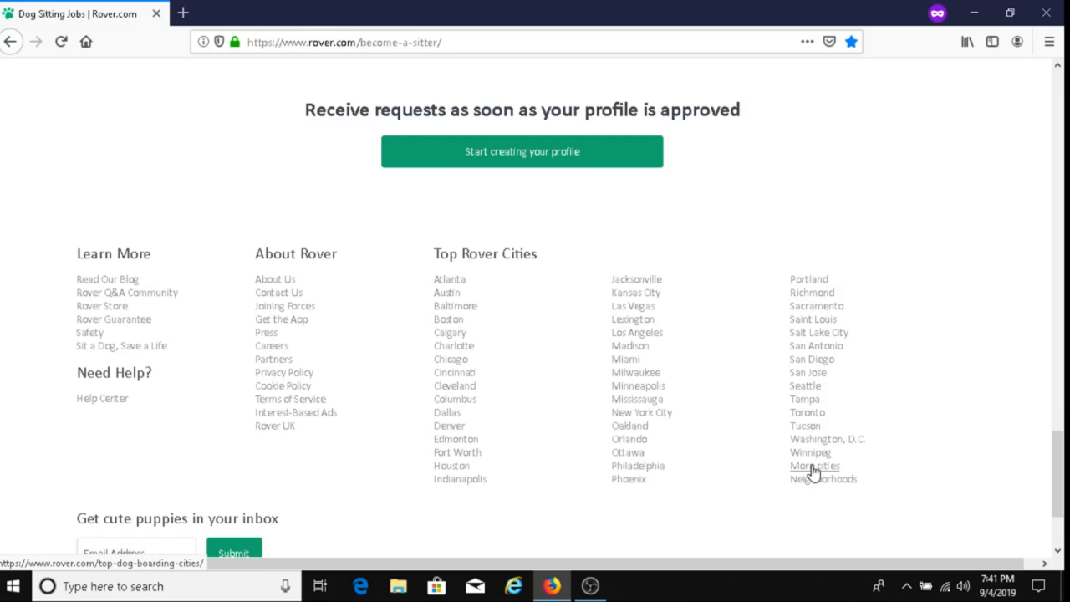
- Follow the footer's 'More cities' link and scroll through the boarding cities grouped by state
left_click(814, 465)
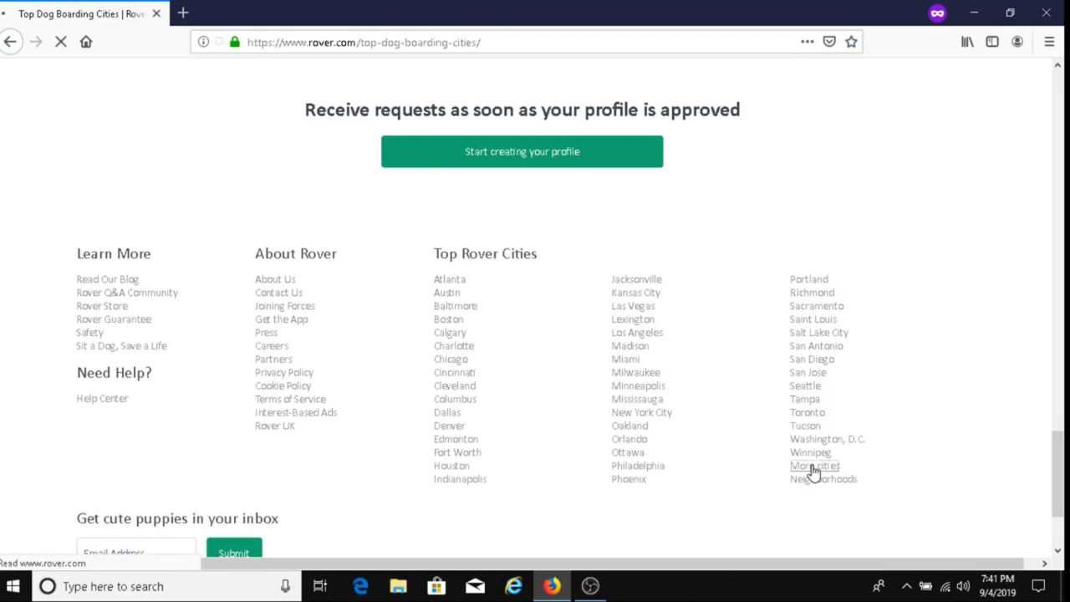
left_click(814, 466)
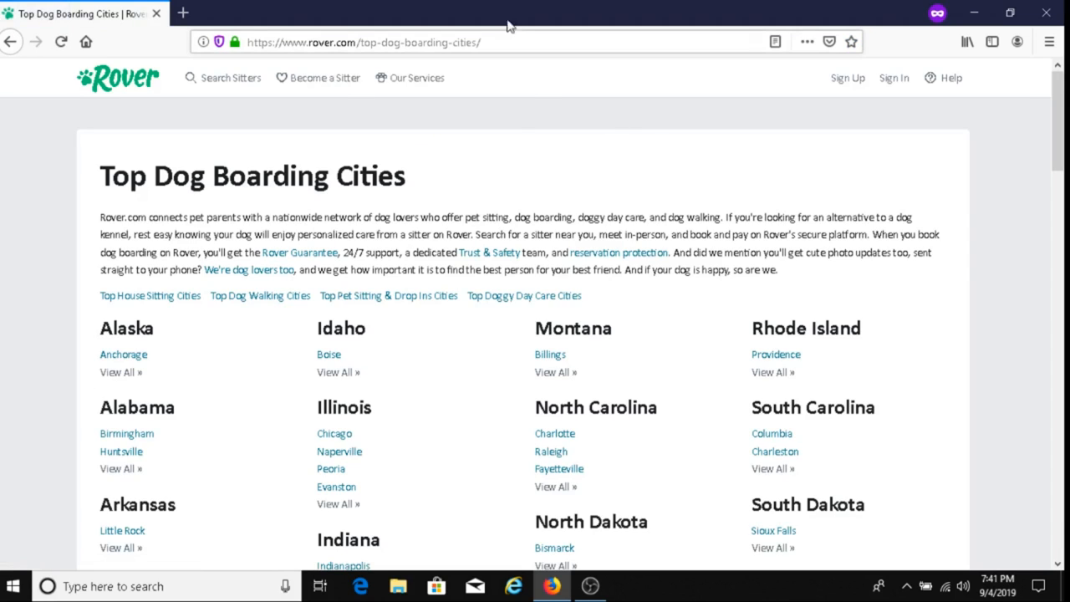
mouse_move(491, 90)
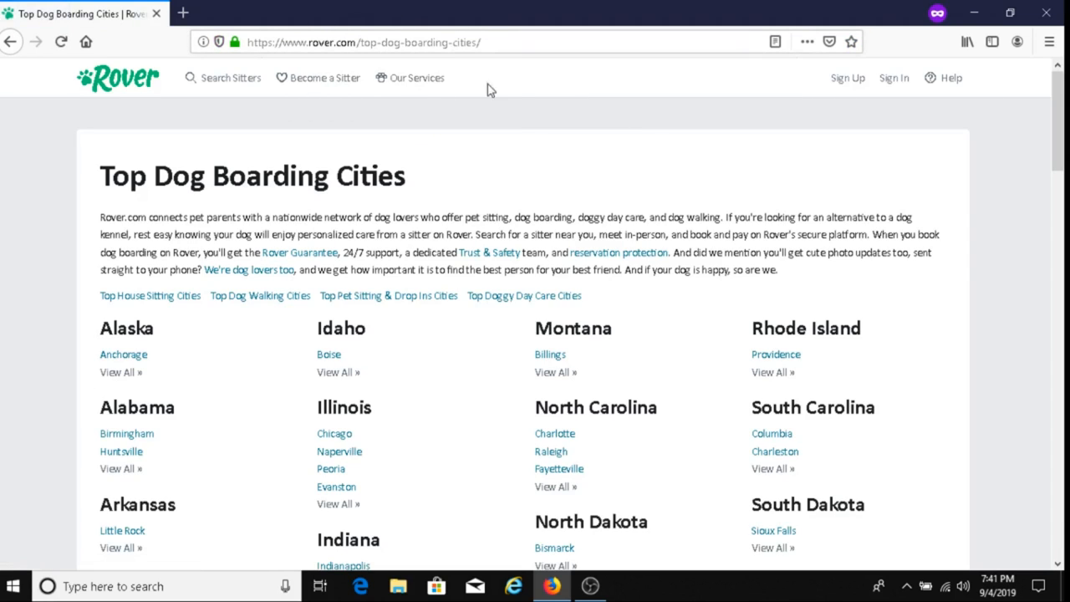
mouse_move(544, 124)
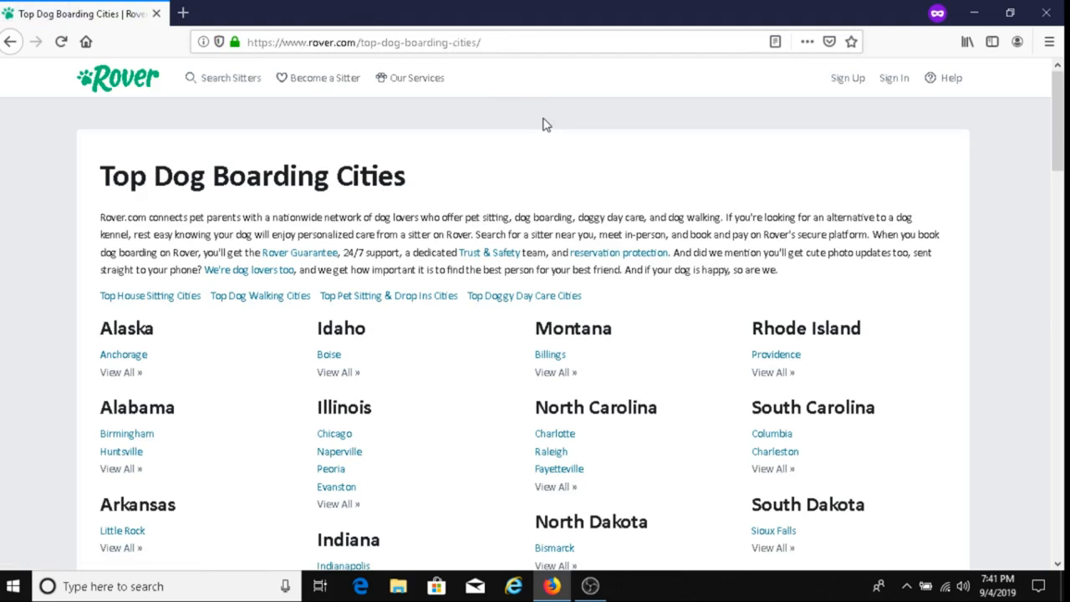
scroll("down", 3)
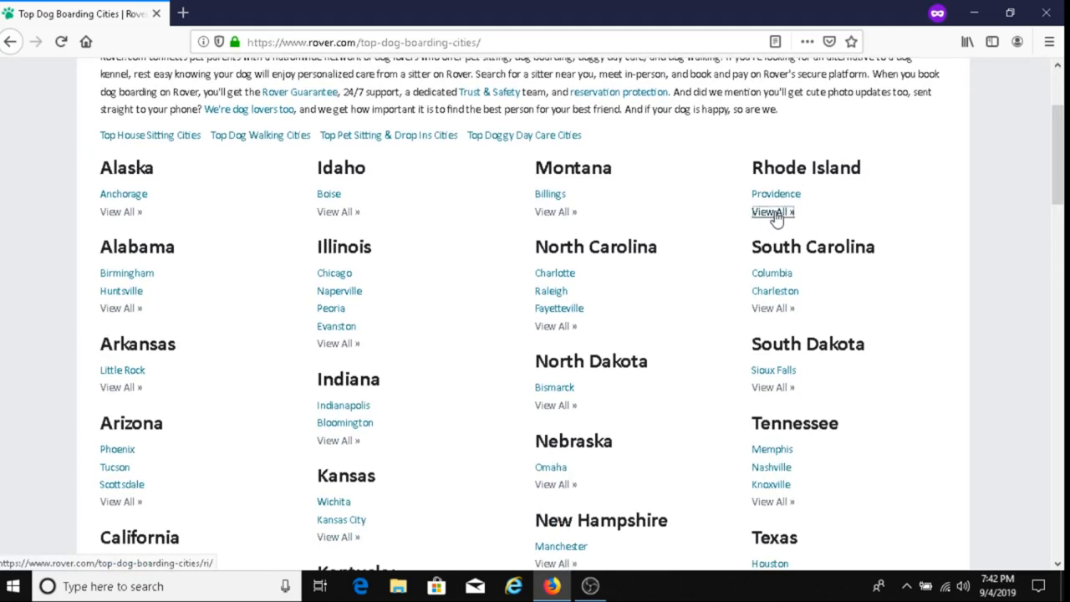
left_click(768, 211)
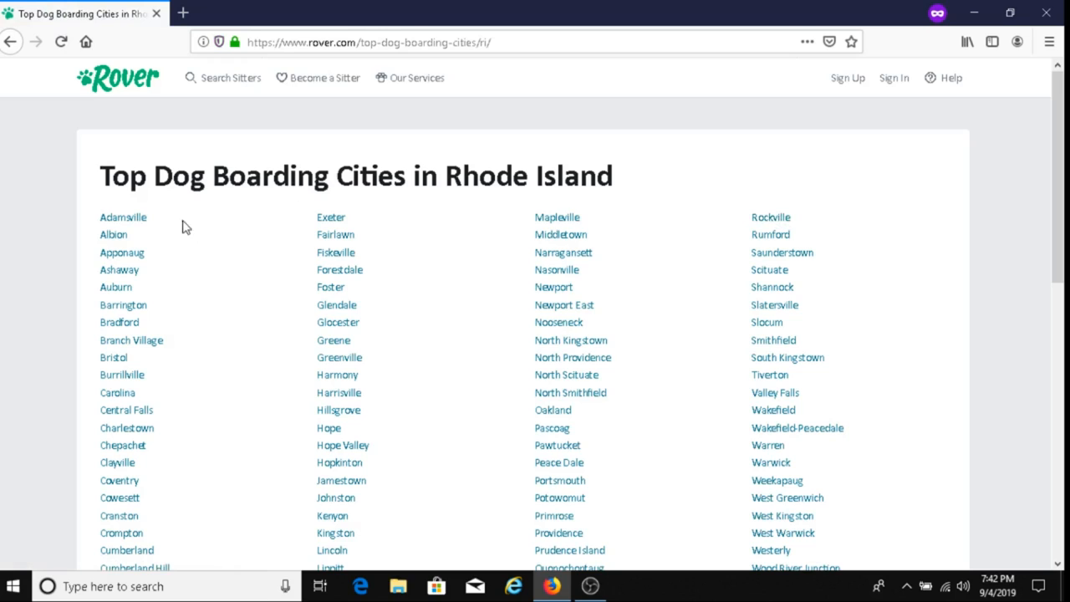
mouse_move(552, 305)
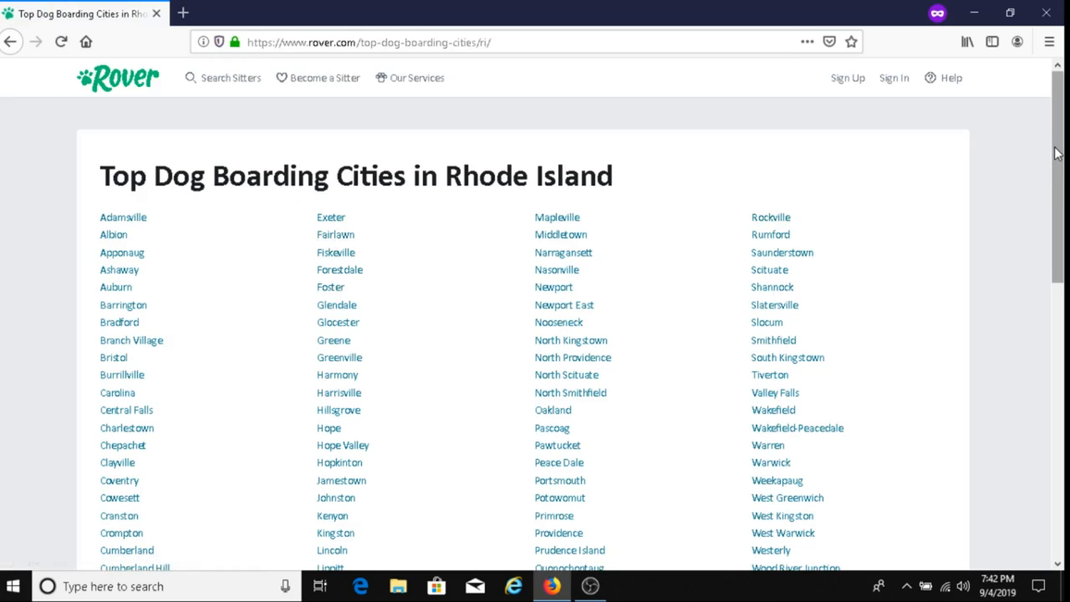
scroll("down", 3)
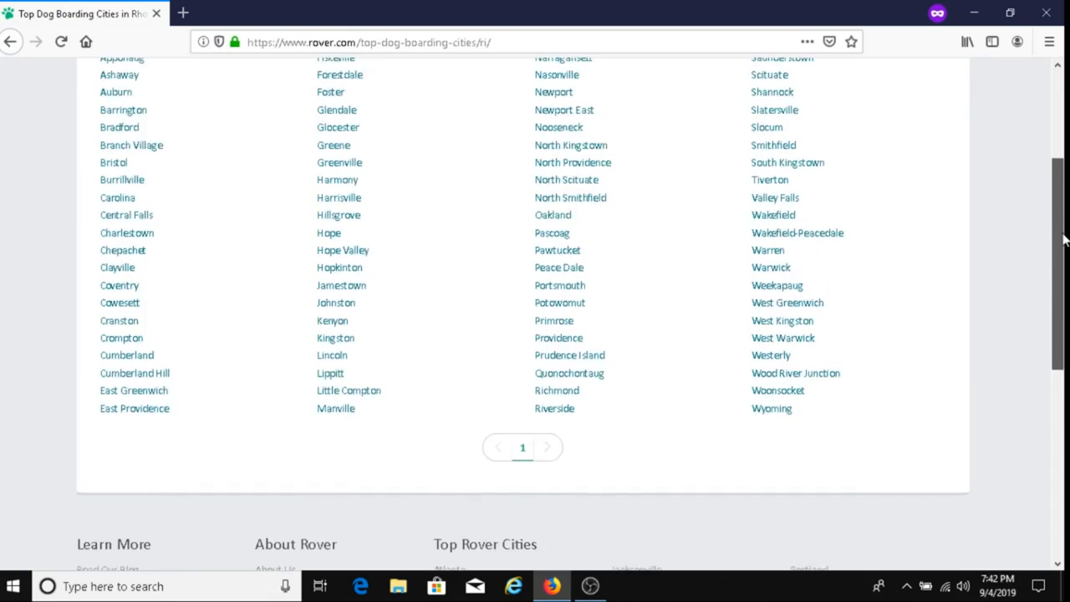
scroll("up", 3)
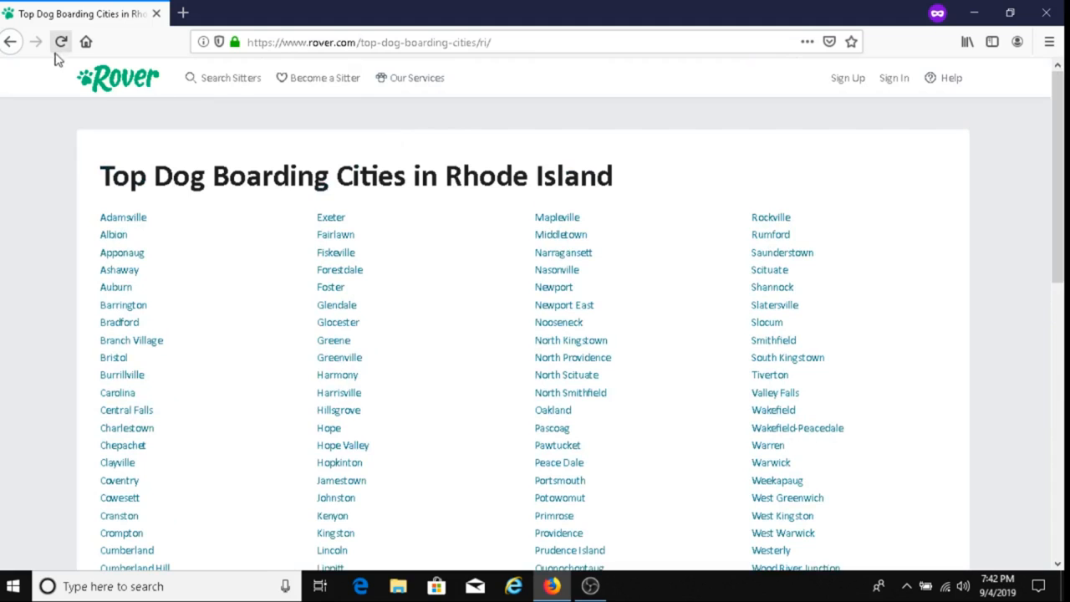
left_click(11, 42)
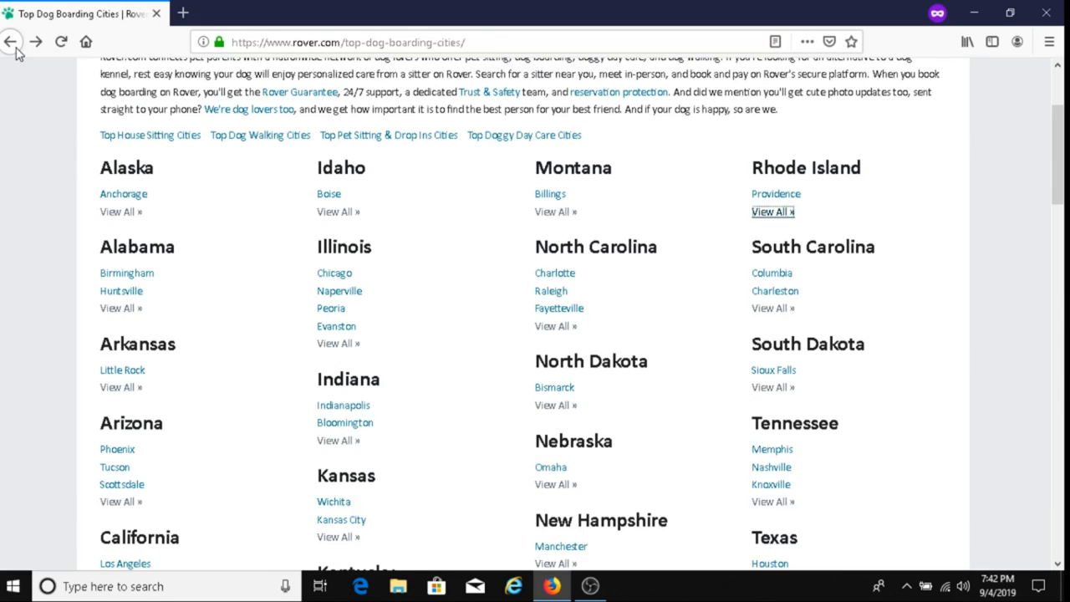
mouse_move(644, 194)
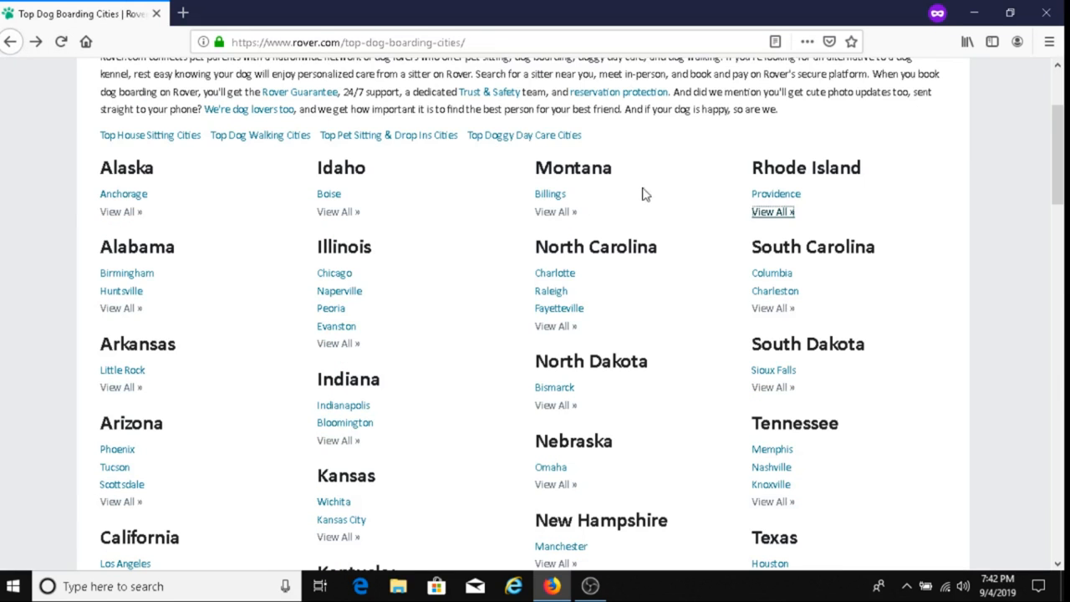
scroll("up", 3)
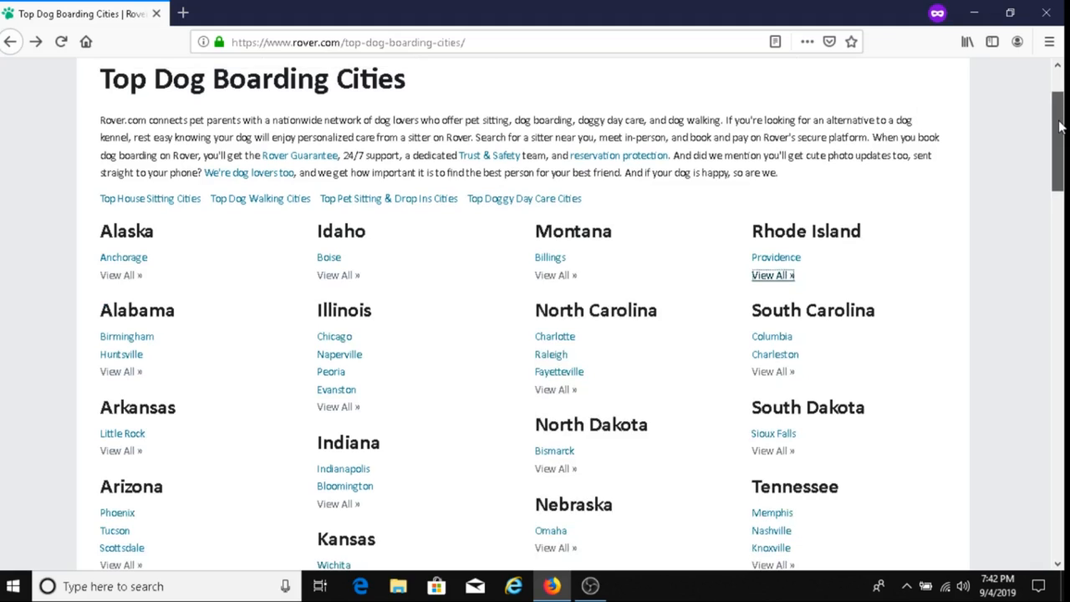